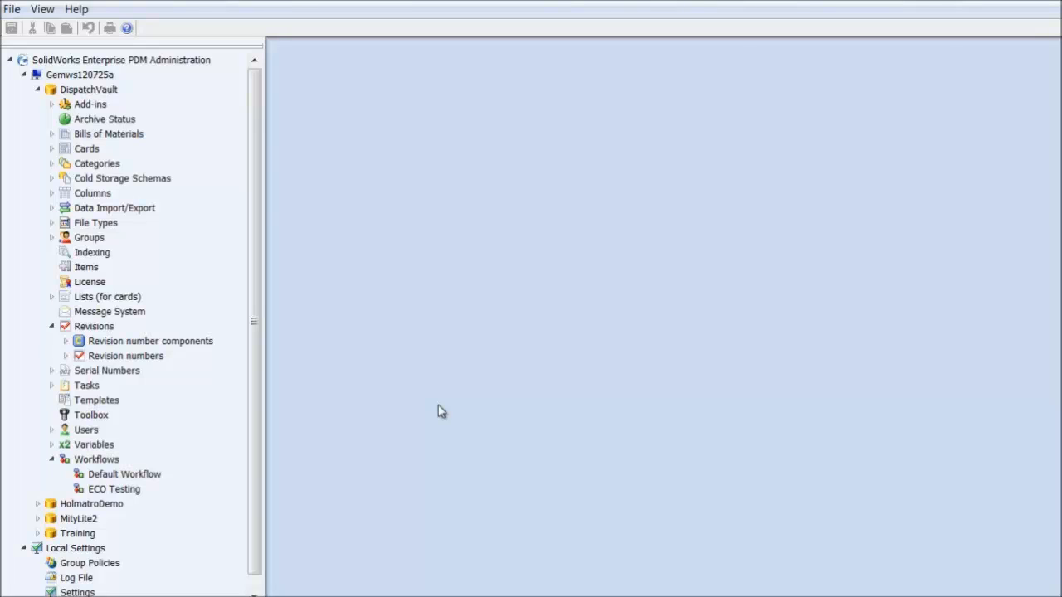
{"action": "mouse_move", "coordinate": [206, 329]}
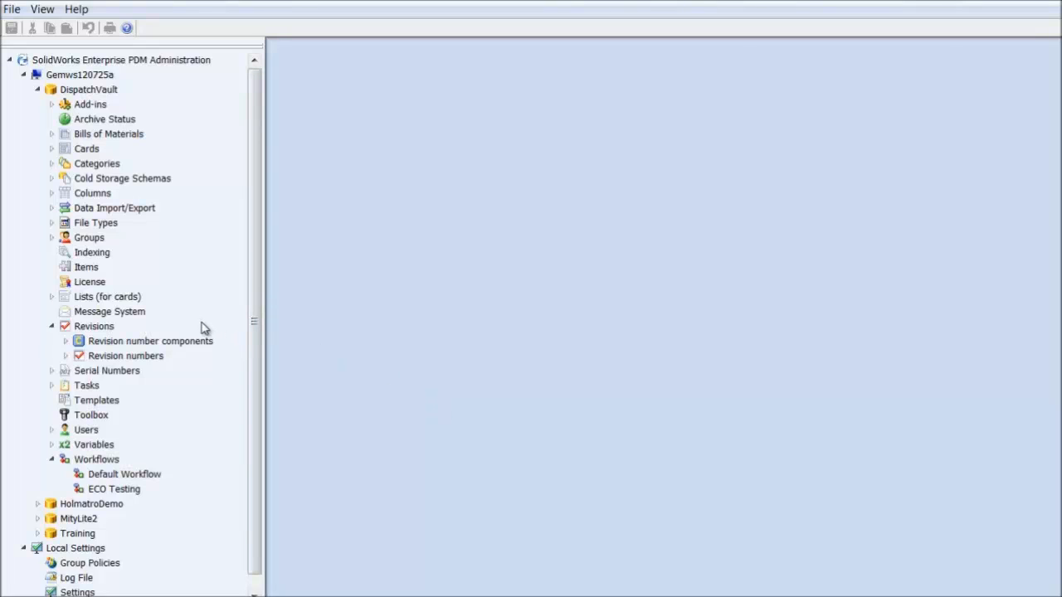
{"action": "mouse_move", "coordinate": [121, 340]}
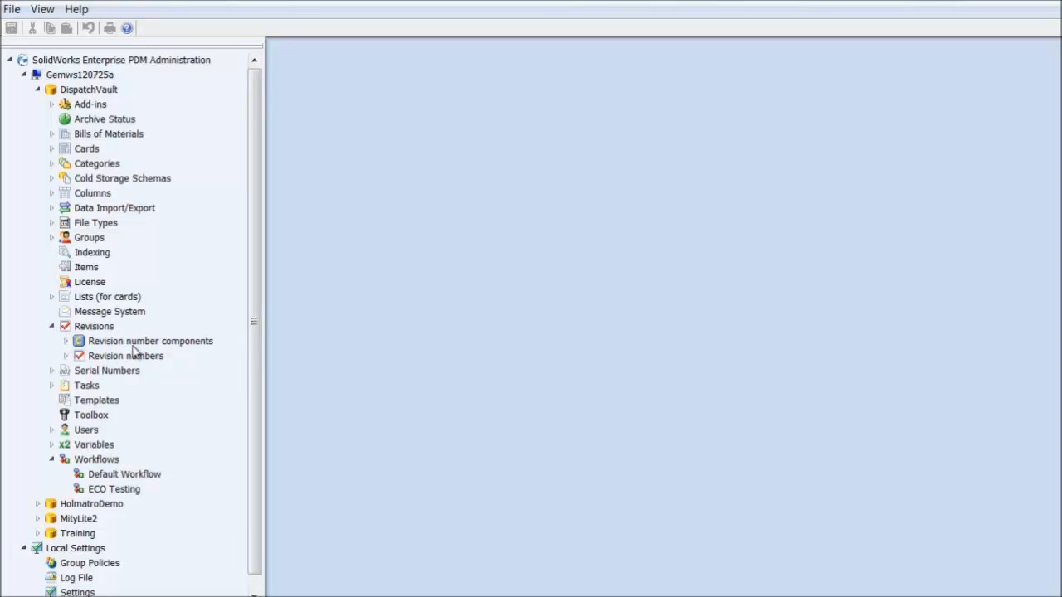
- Create revision number component 'ECO Number Component' with the five-digit 00000 number format
{"action": "right_click", "coordinate": [150, 341]}
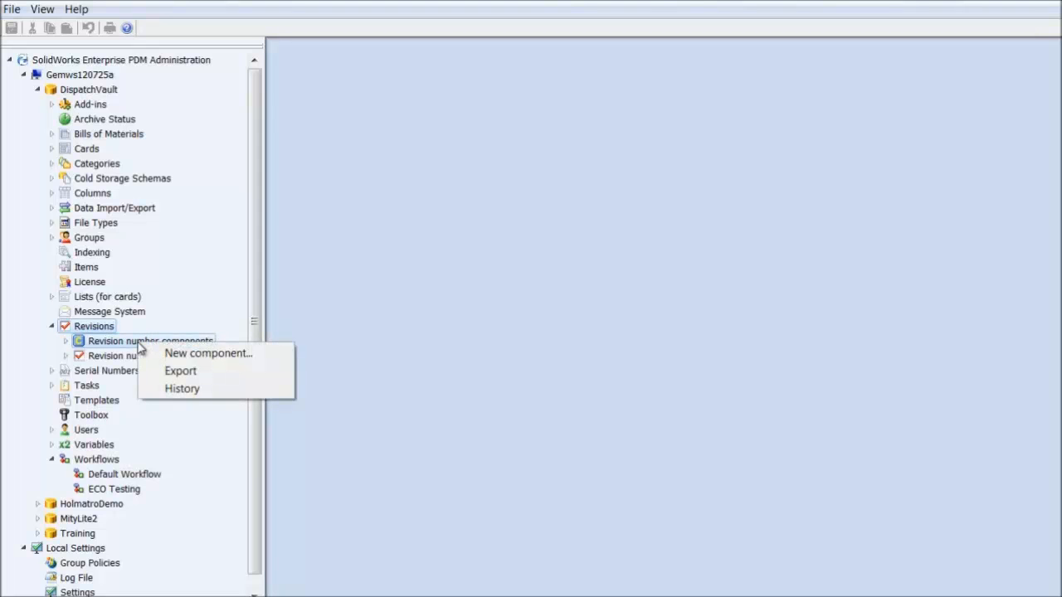
{"action": "left_click", "coordinate": [209, 352]}
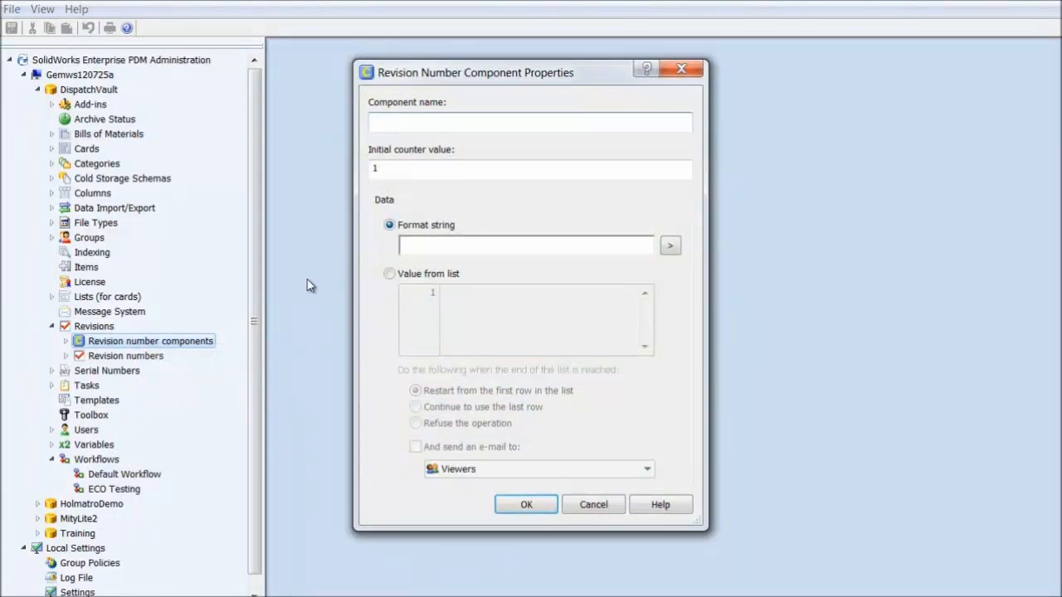
{"action": "type", "text": "ECO Number Component"}
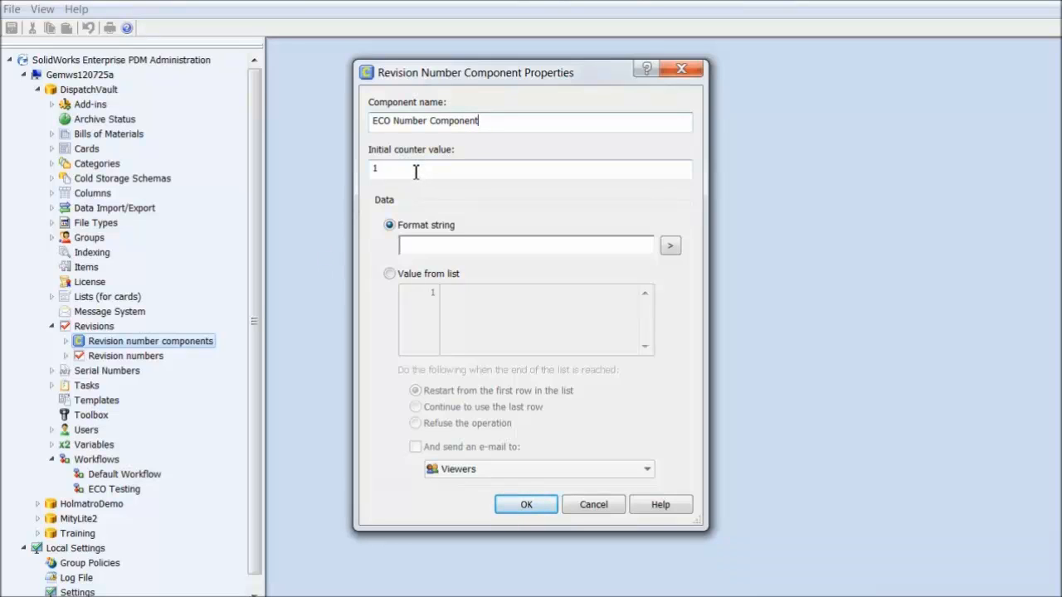
{"action": "mouse_move", "coordinate": [445, 242]}
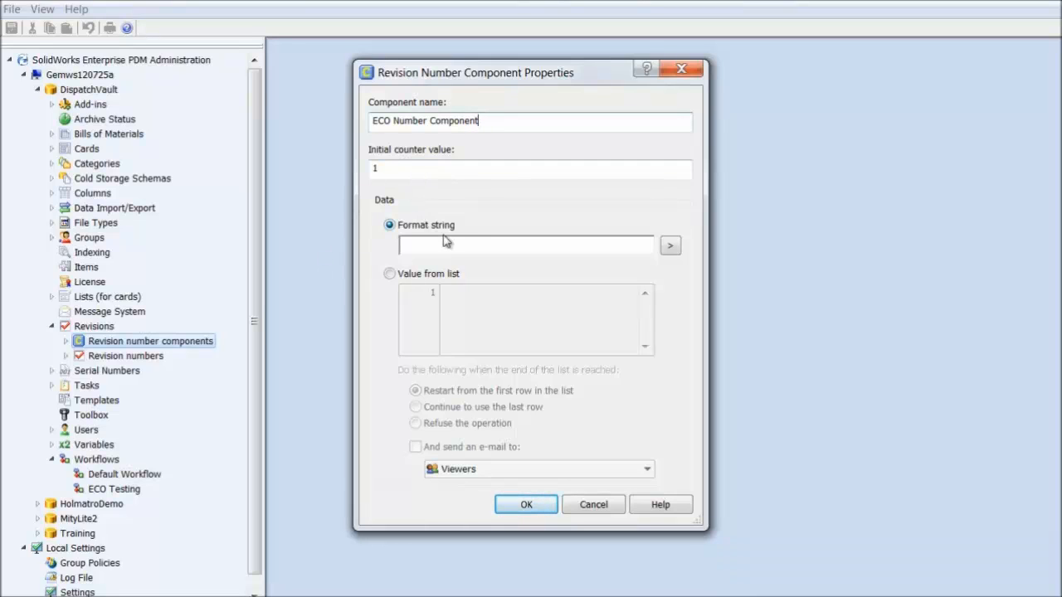
{"action": "left_click", "coordinate": [671, 245]}
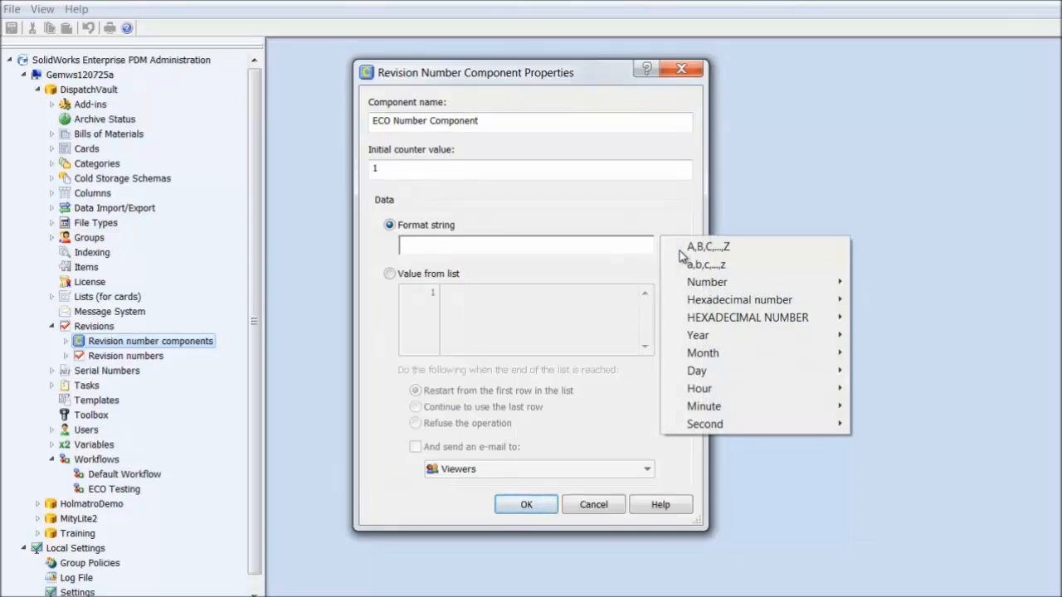
{"action": "mouse_move", "coordinate": [707, 282]}
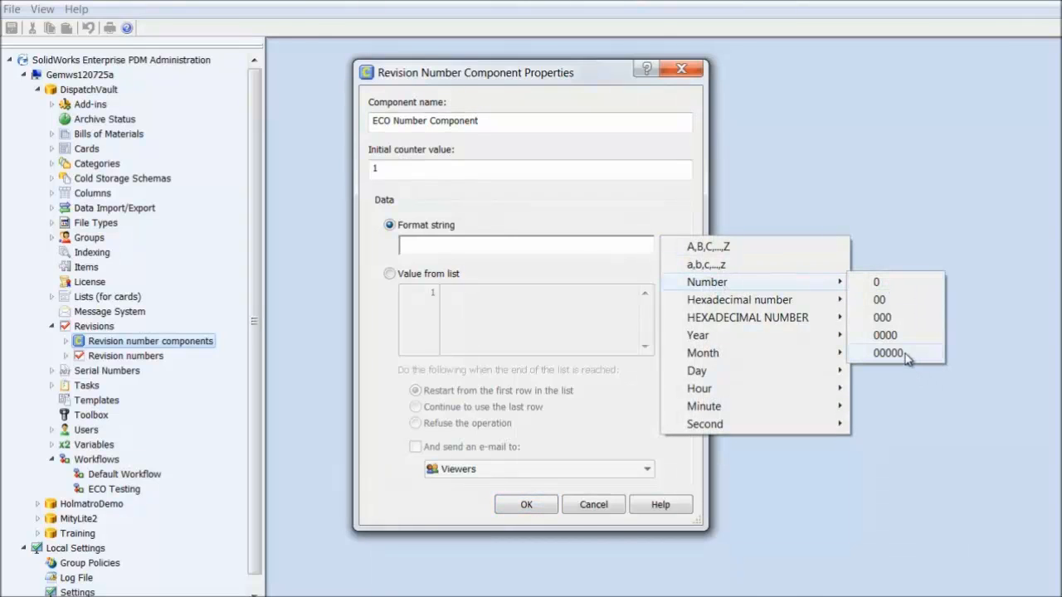
{"action": "left_click", "coordinate": [888, 352]}
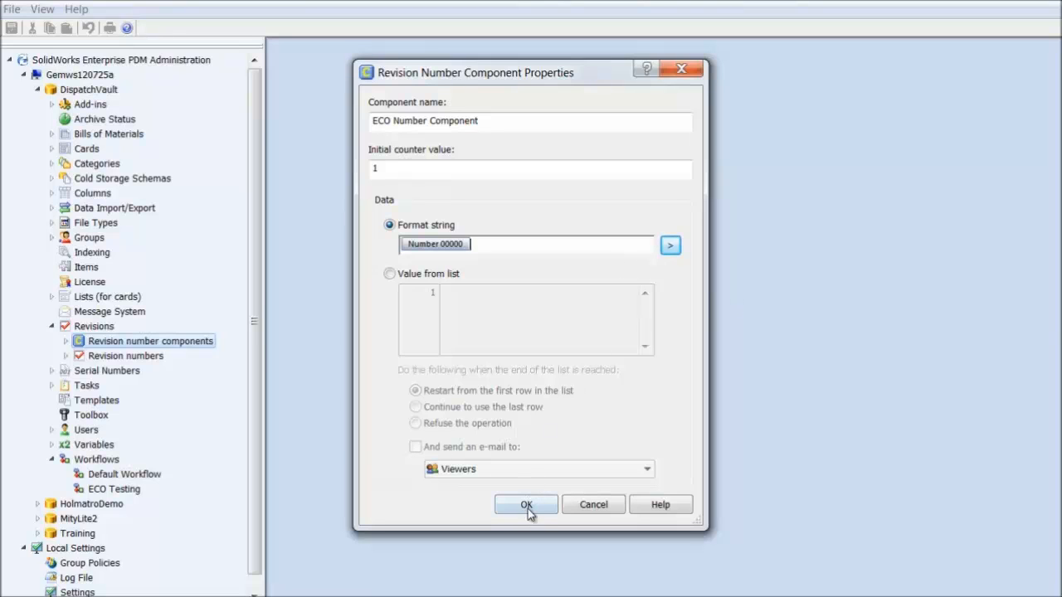
{"action": "left_click", "coordinate": [524, 505]}
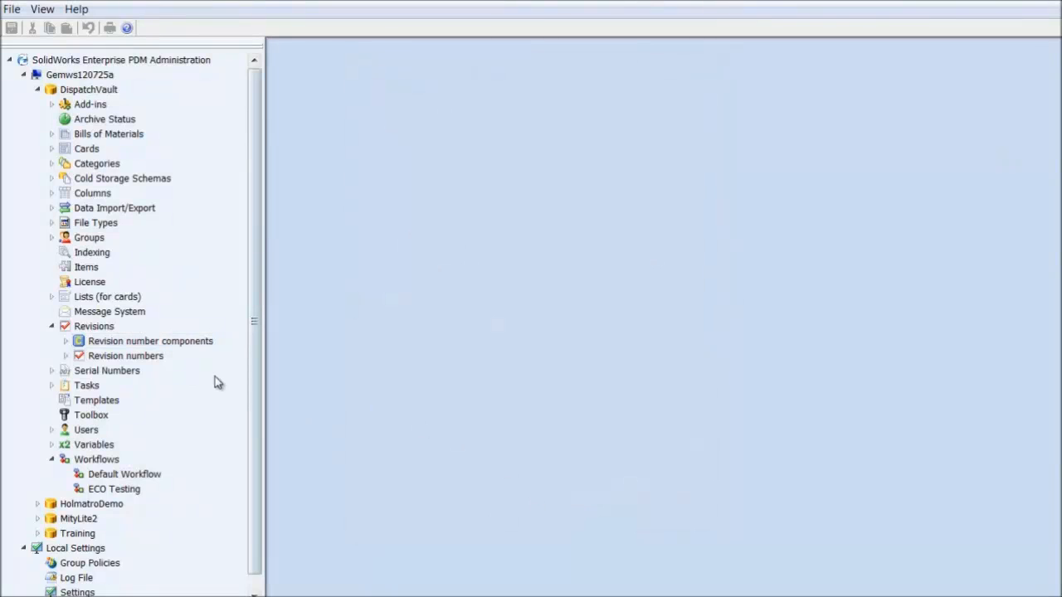
{"action": "mouse_move", "coordinate": [164, 366]}
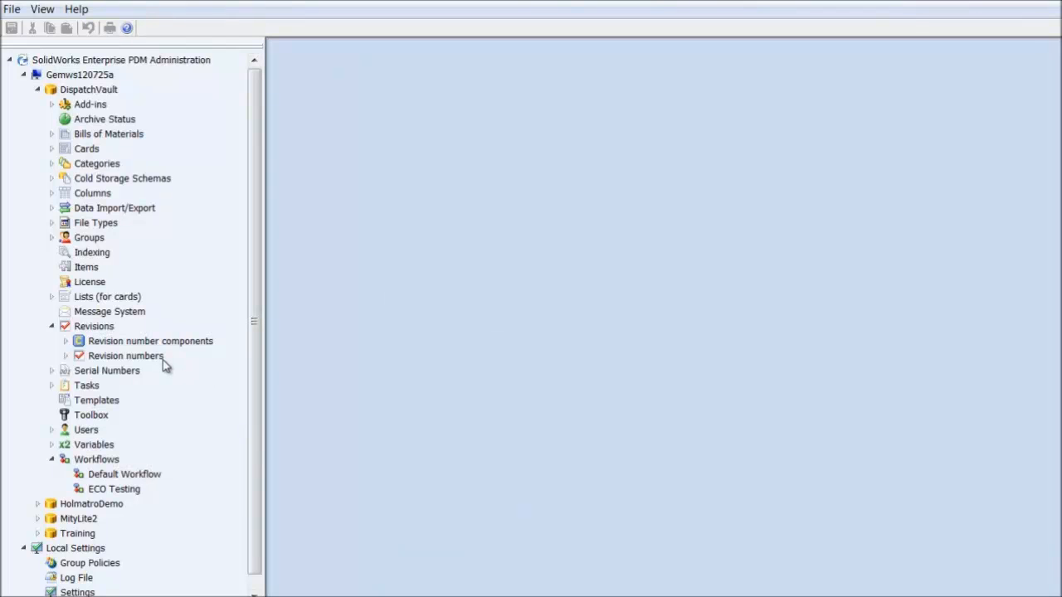
- Create revision number 'ECO Number' with format 'ECO-' plus ECO Number Component
{"action": "right_click", "coordinate": [125, 355]}
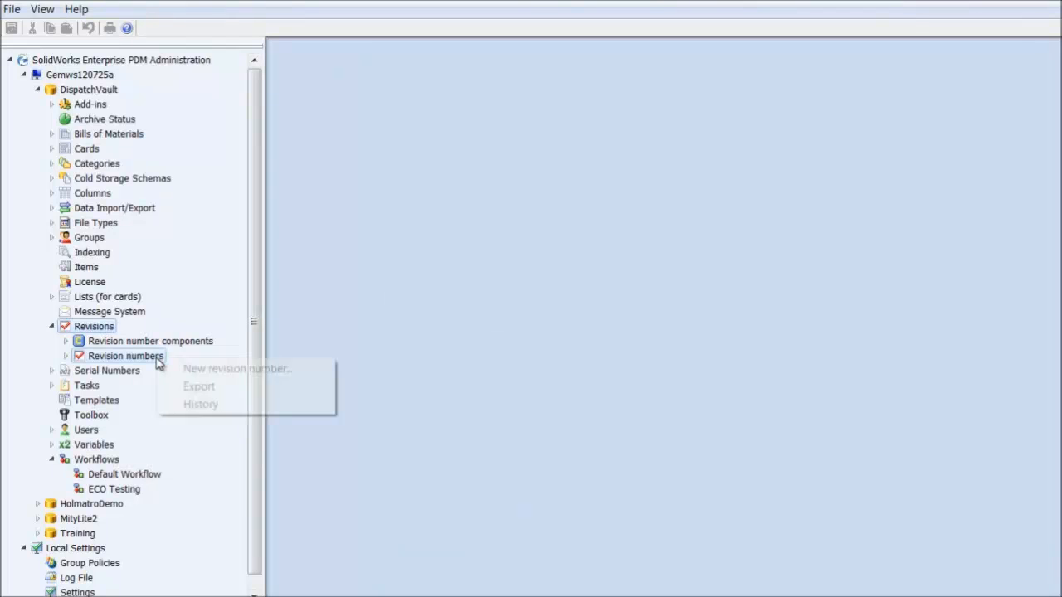
{"action": "mouse_move", "coordinate": [212, 370]}
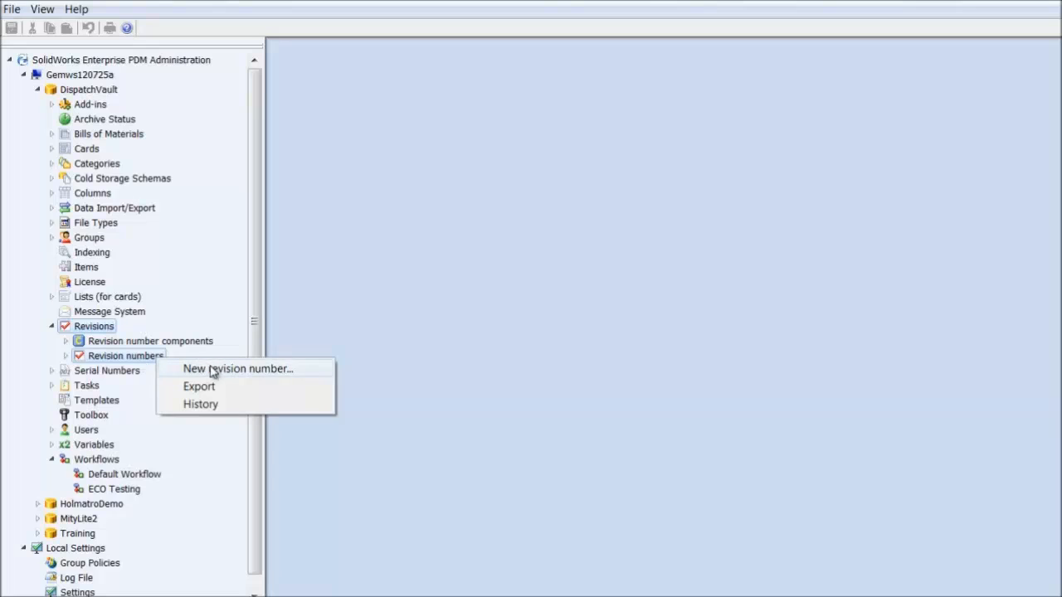
{"action": "left_click", "coordinate": [239, 369]}
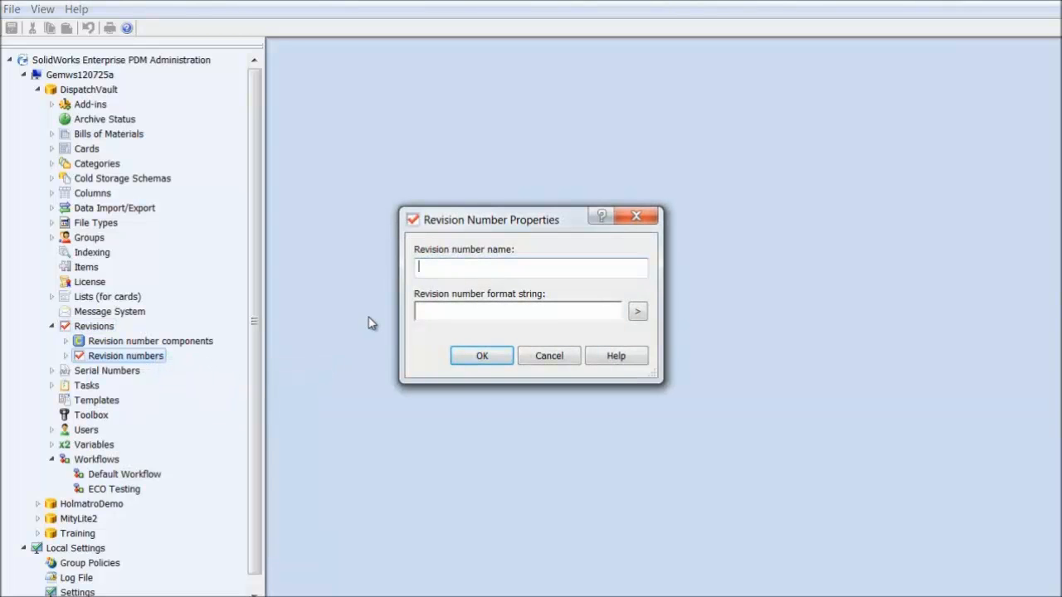
{"action": "type", "text": "ECO Num"}
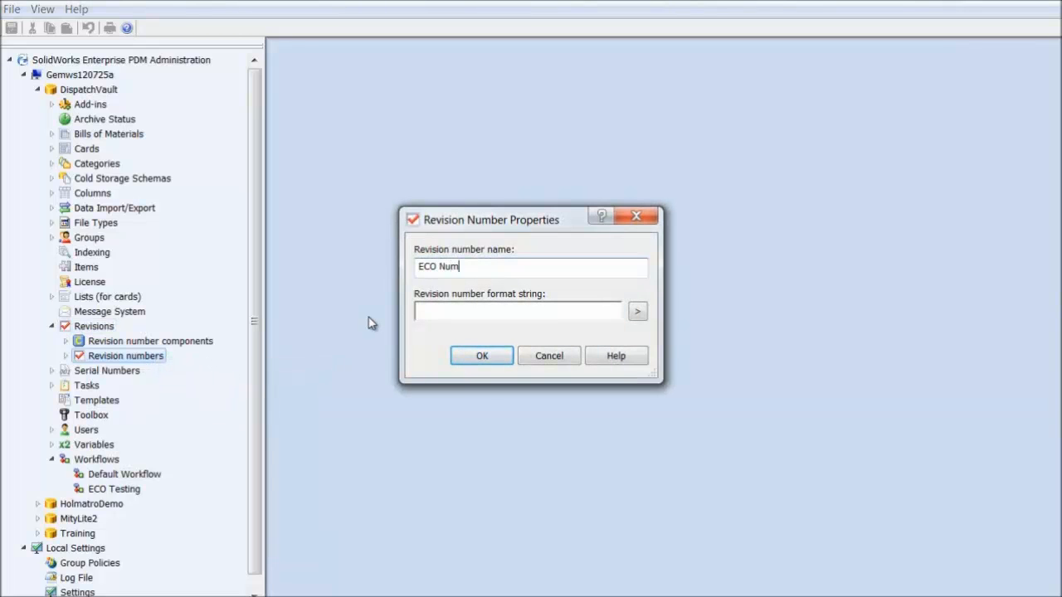
{"action": "type", "text": "ber"}
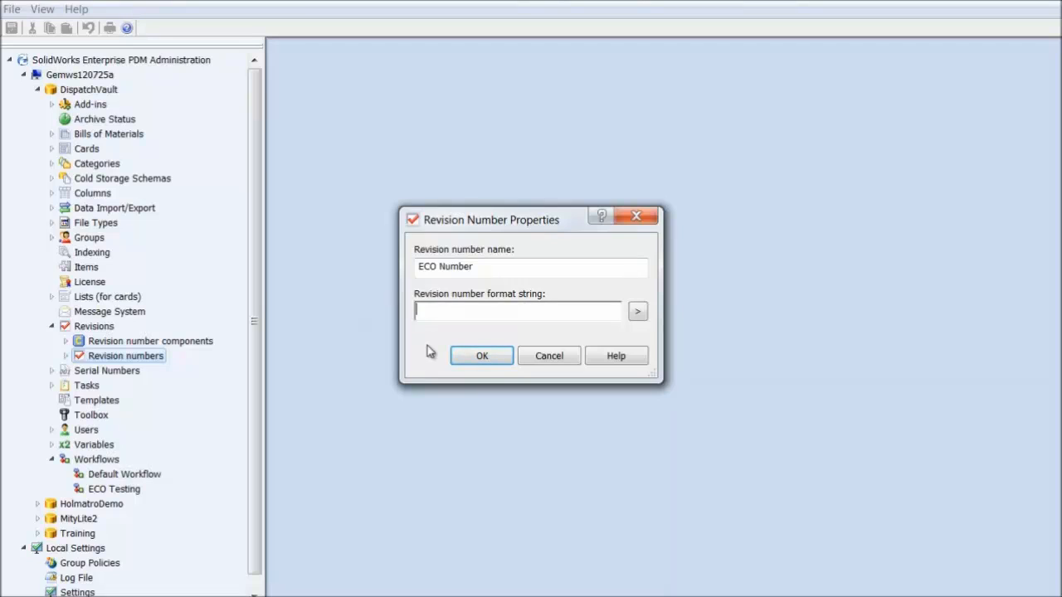
{"action": "type", "text": "ECO-"}
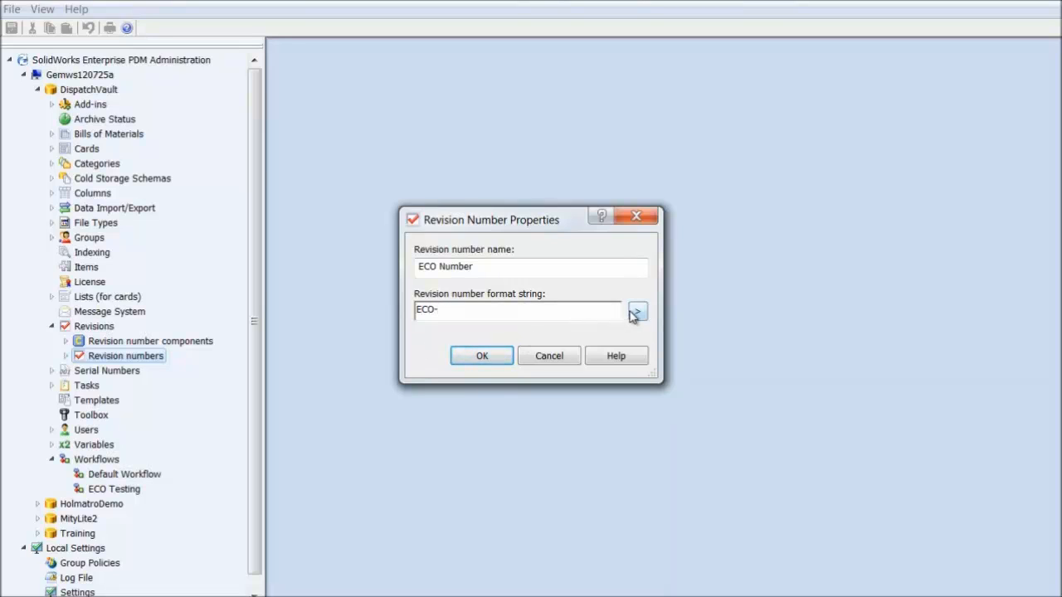
{"action": "left_click", "coordinate": [637, 312]}
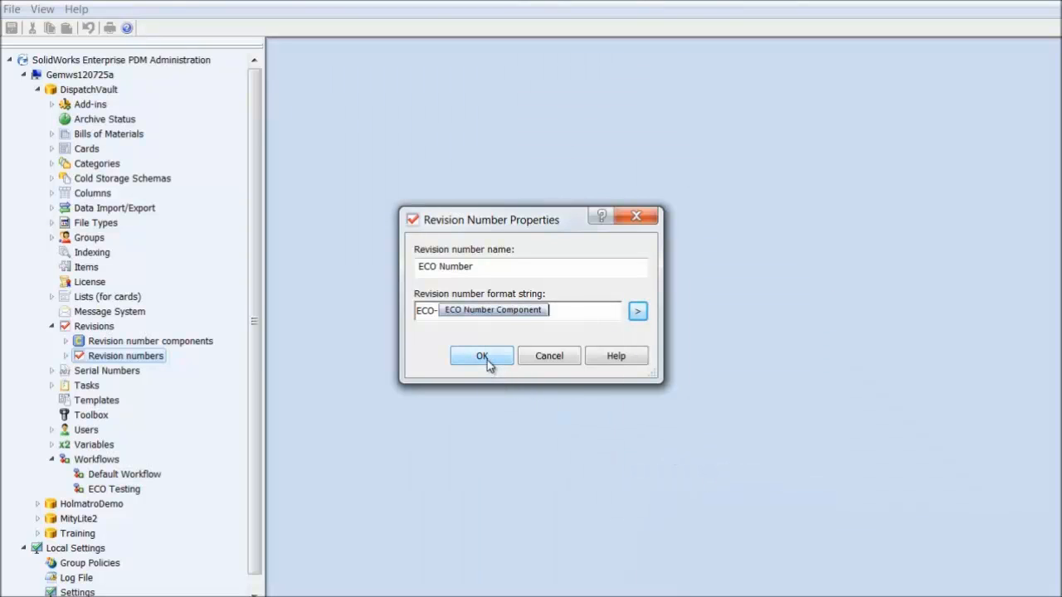
{"action": "left_click", "coordinate": [481, 355]}
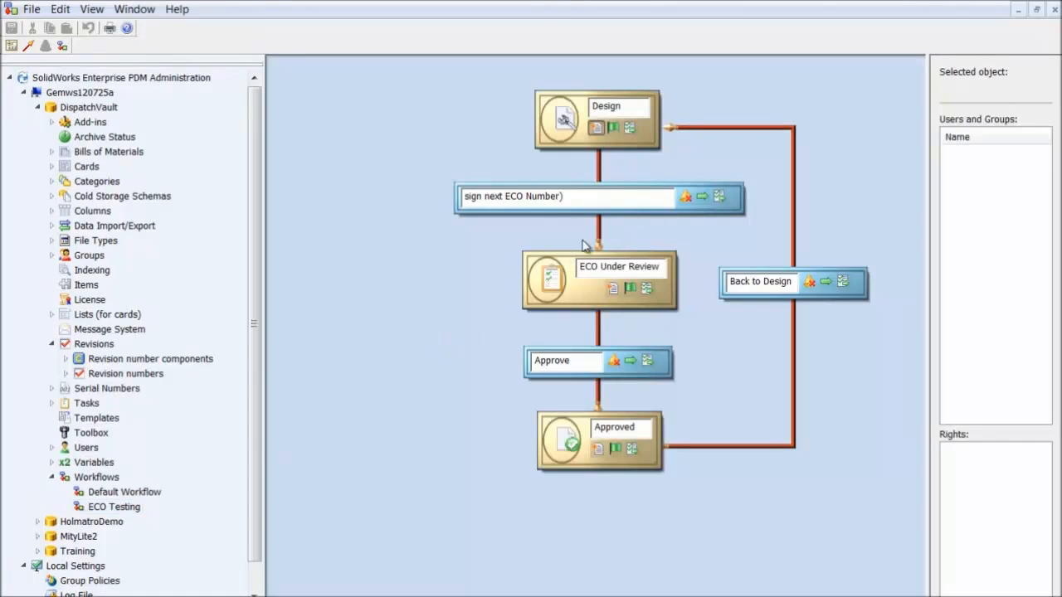
{"action": "mouse_move", "coordinate": [557, 285]}
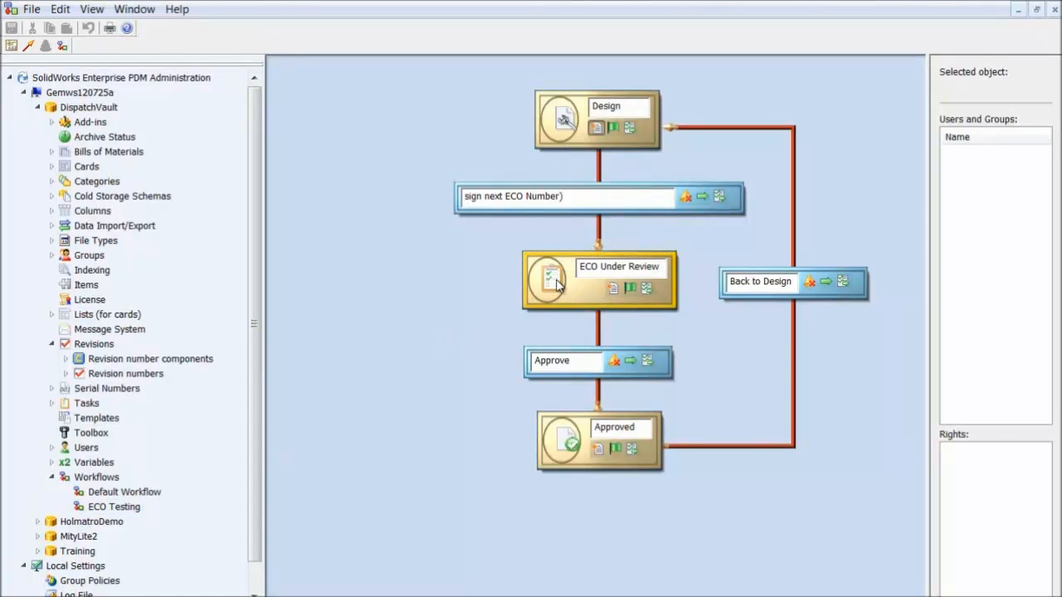
- Bring up the properties of the ECO Under Review workflow state
{"action": "left_click", "coordinate": [605, 285]}
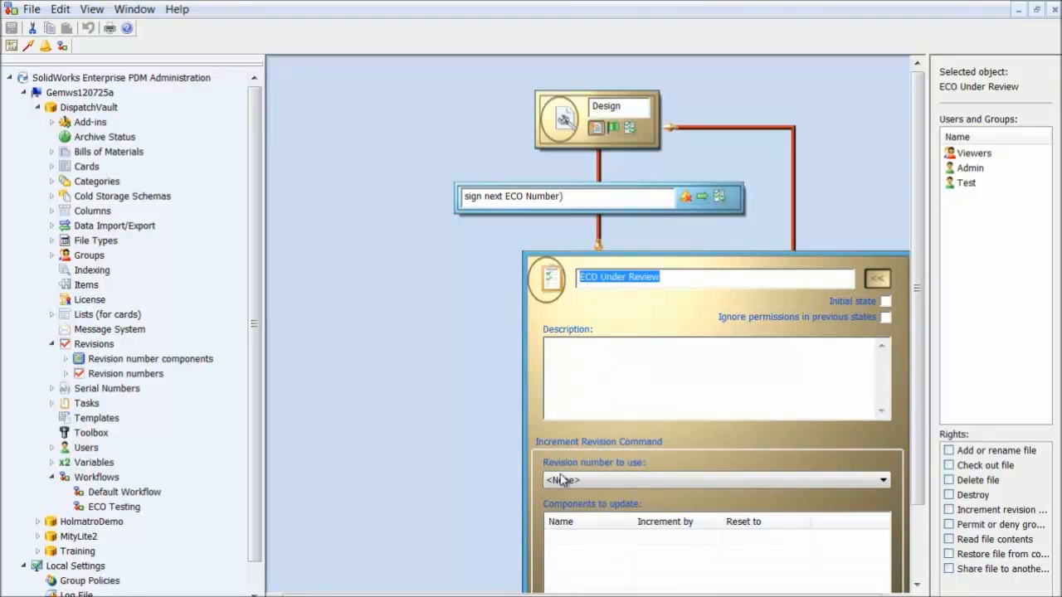
{"action": "mouse_move", "coordinate": [643, 483]}
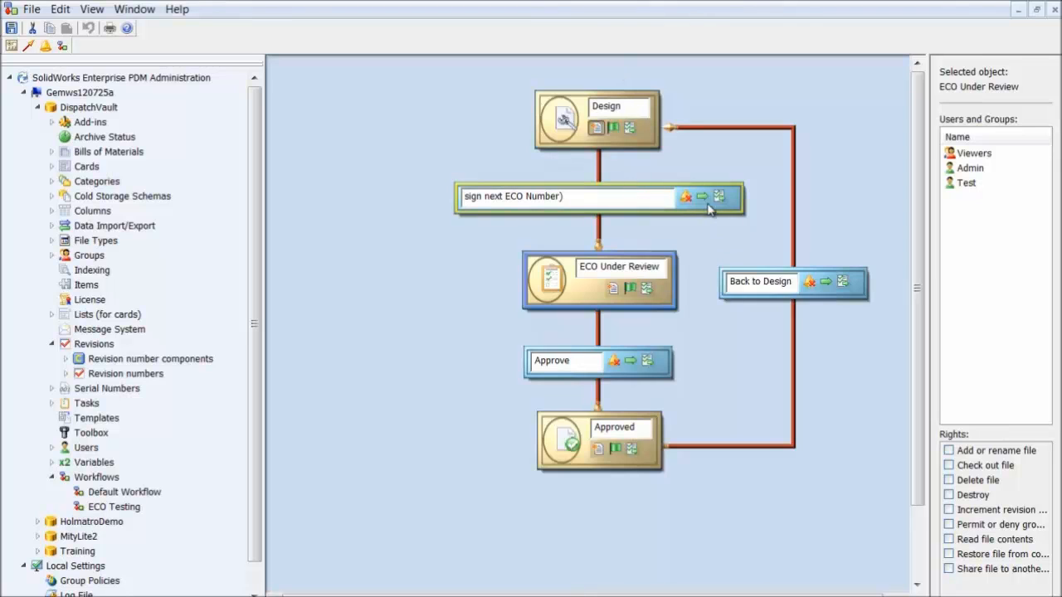
- Add a Set Variable action 'ECO Number' assigning %nextrevision% to the ECO variable on the For Review transition
{"action": "double_click", "coordinate": [566, 196]}
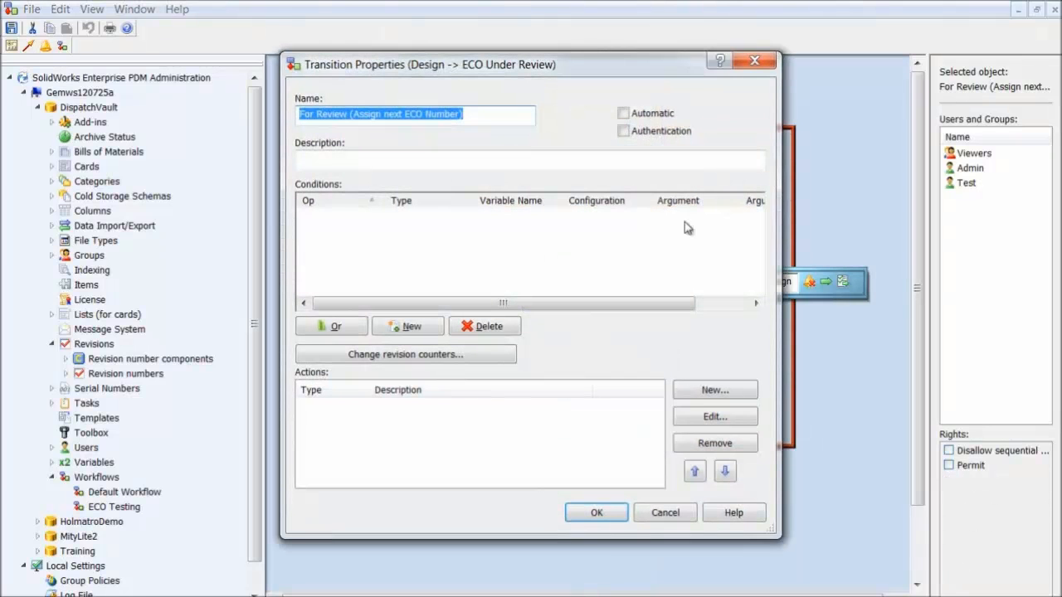
{"action": "mouse_move", "coordinate": [416, 425]}
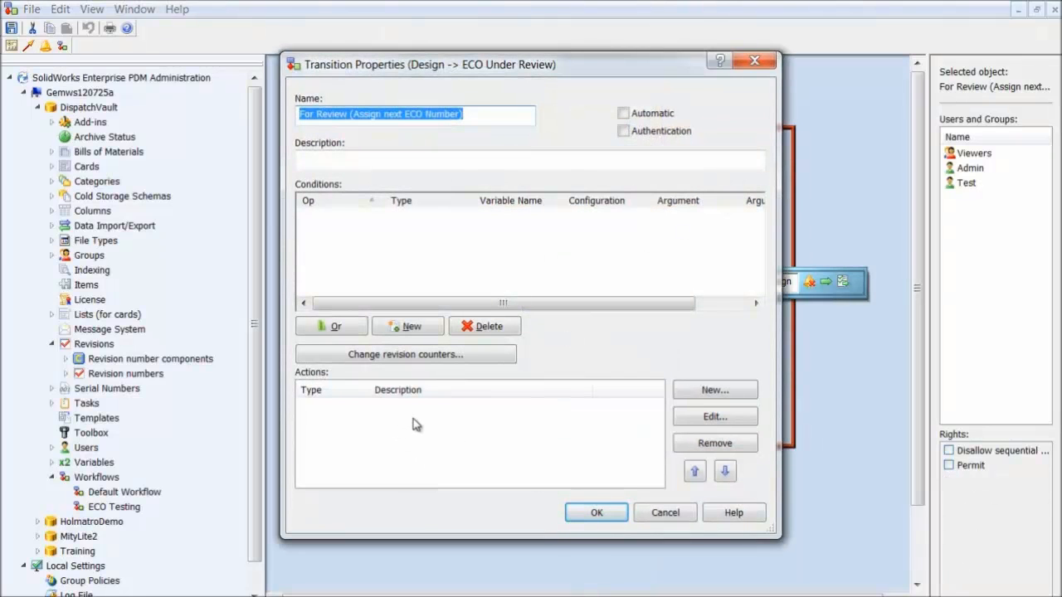
{"action": "left_click", "coordinate": [713, 390]}
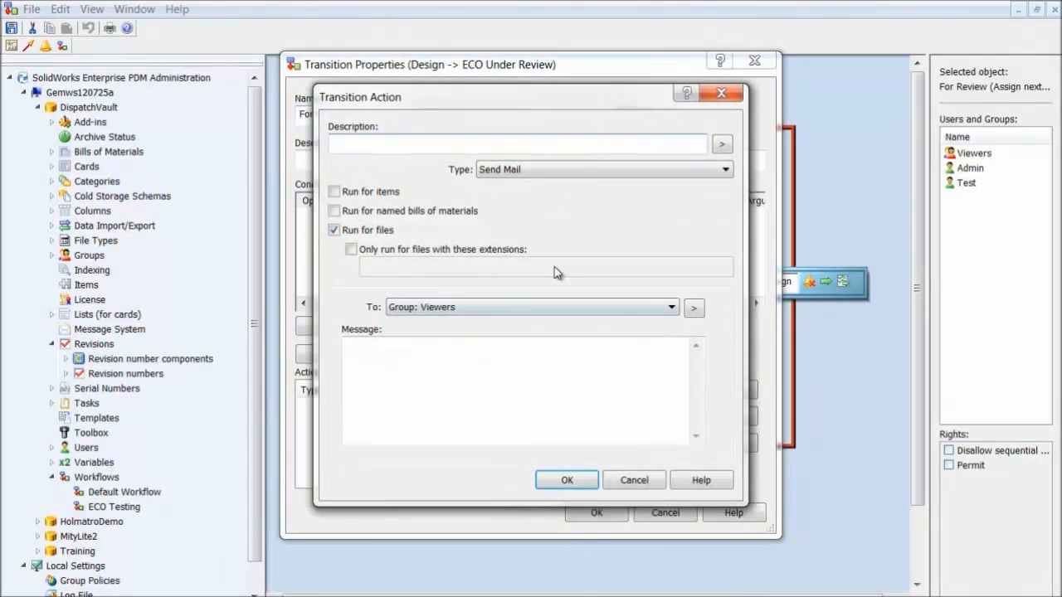
{"action": "type", "text": "ECO"}
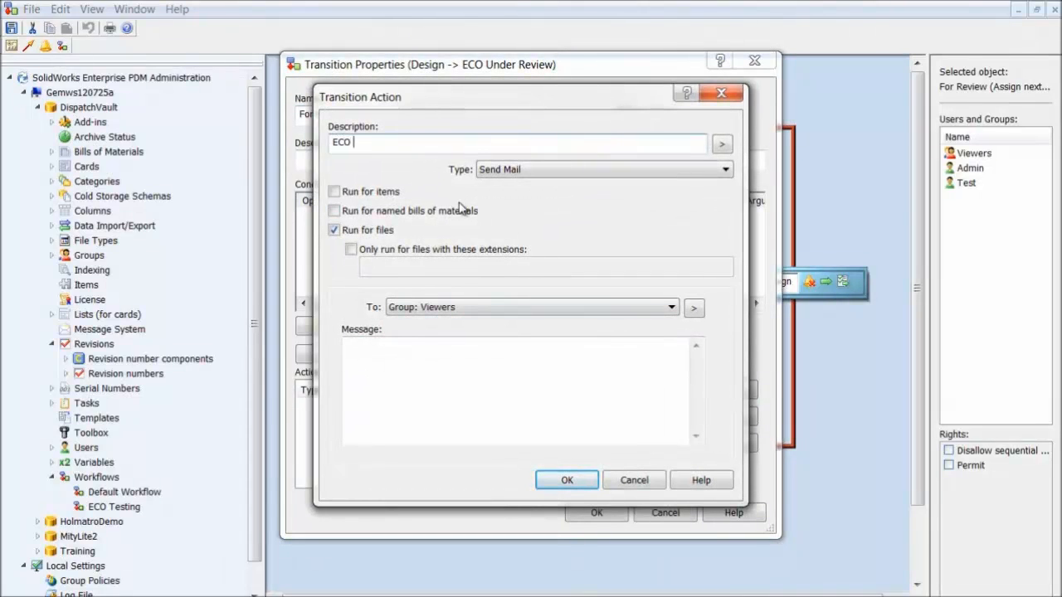
{"action": "type", "text": "Number"}
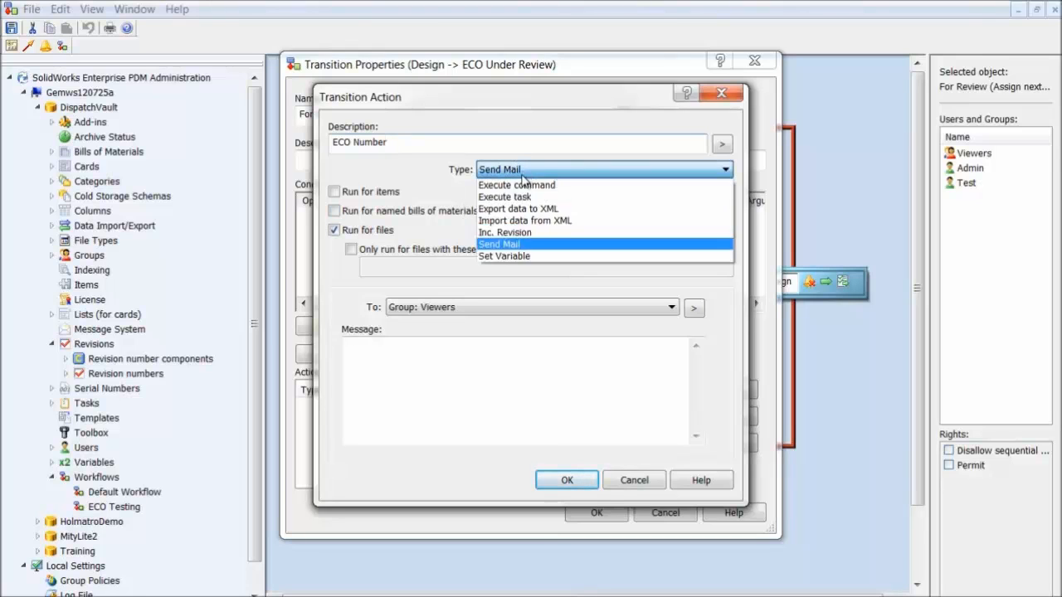
{"action": "left_click", "coordinate": [505, 256]}
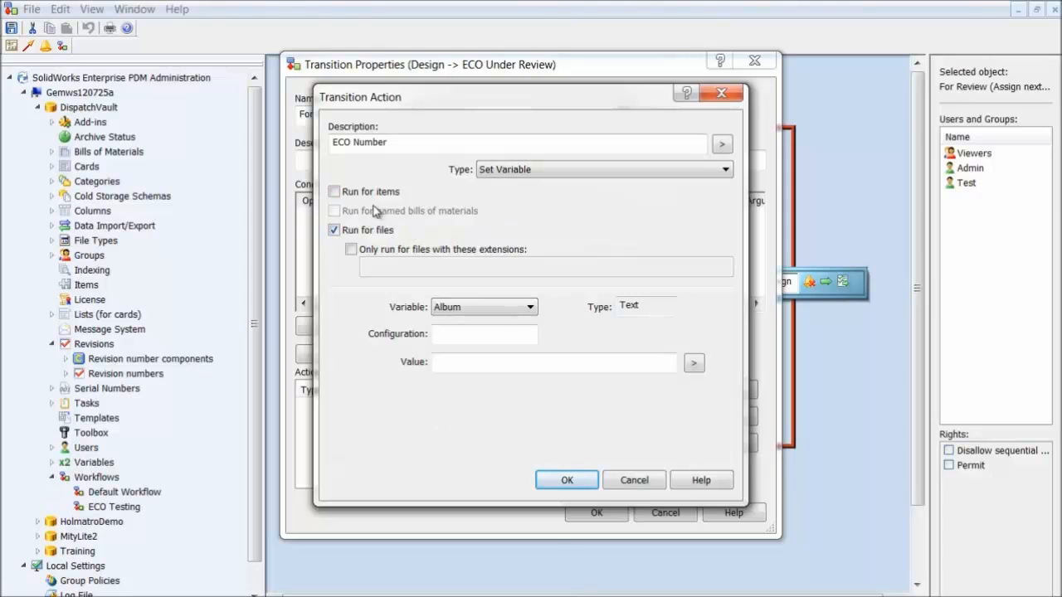
{"action": "mouse_move", "coordinate": [402, 268]}
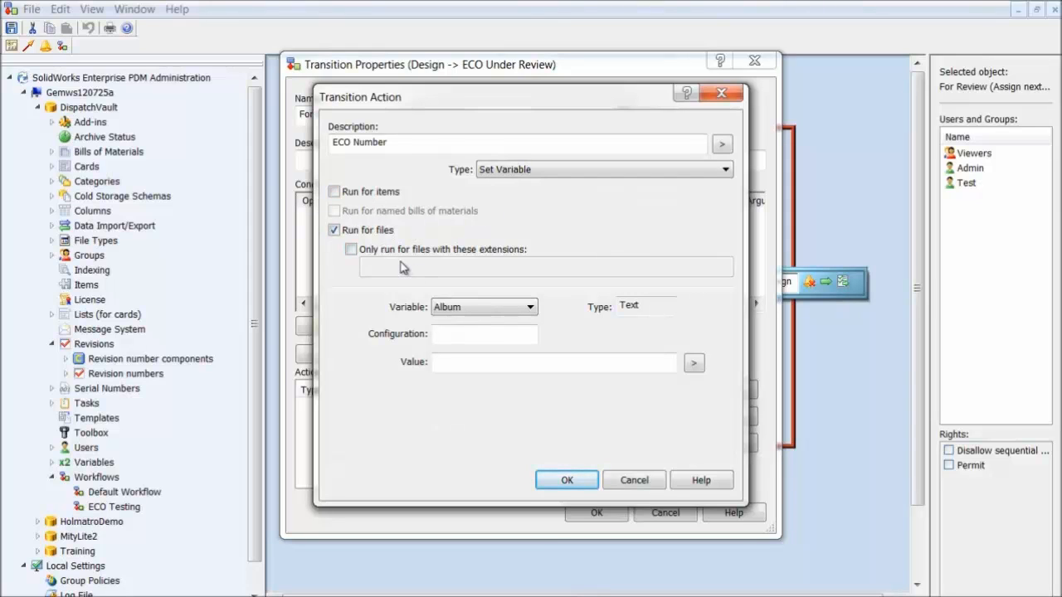
{"action": "mouse_move", "coordinate": [407, 264]}
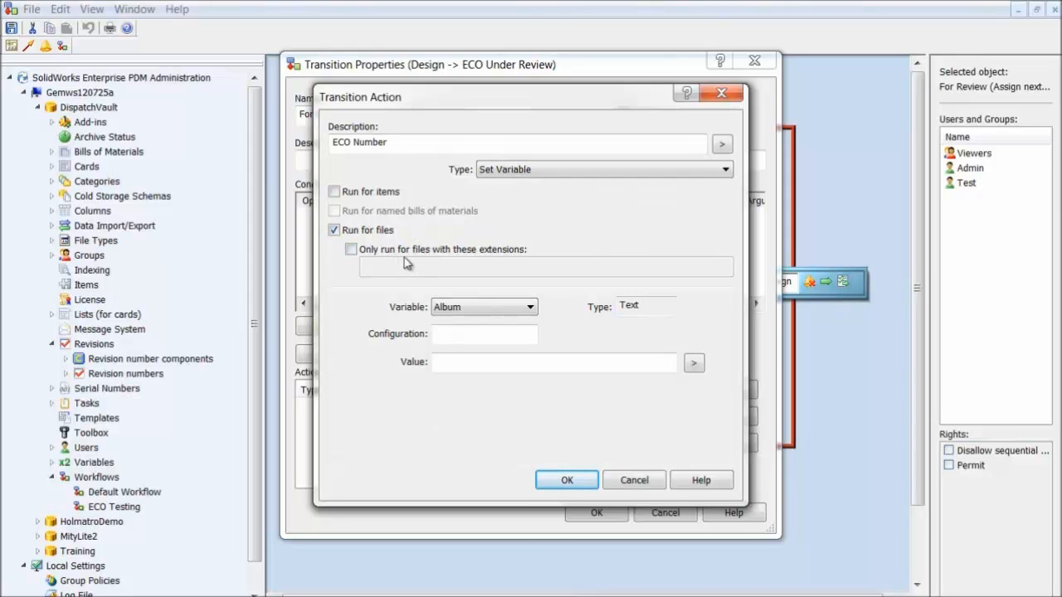
{"action": "mouse_move", "coordinate": [420, 259]}
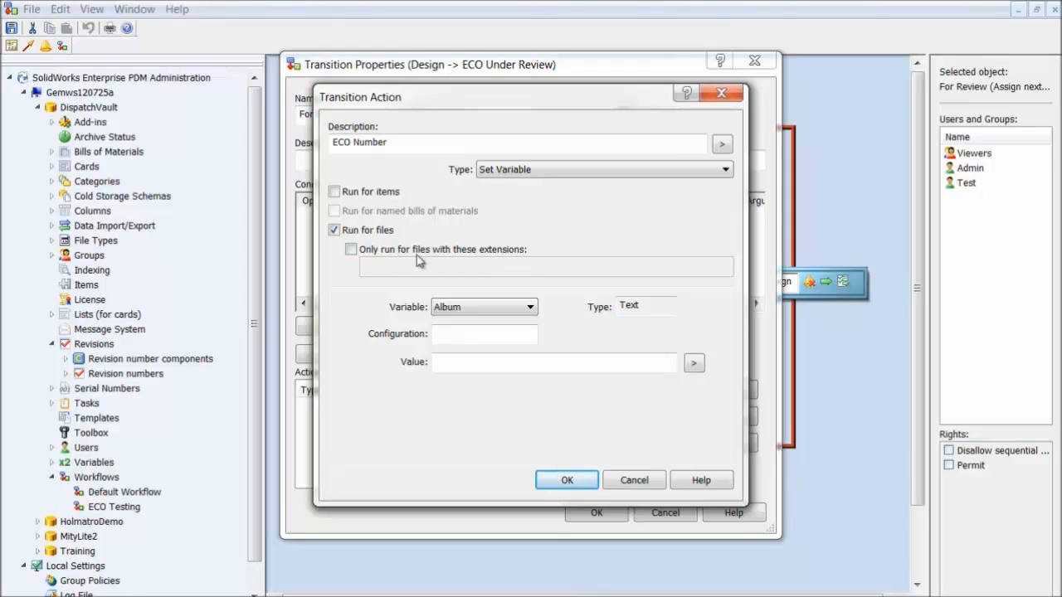
{"action": "mouse_move", "coordinate": [418, 274]}
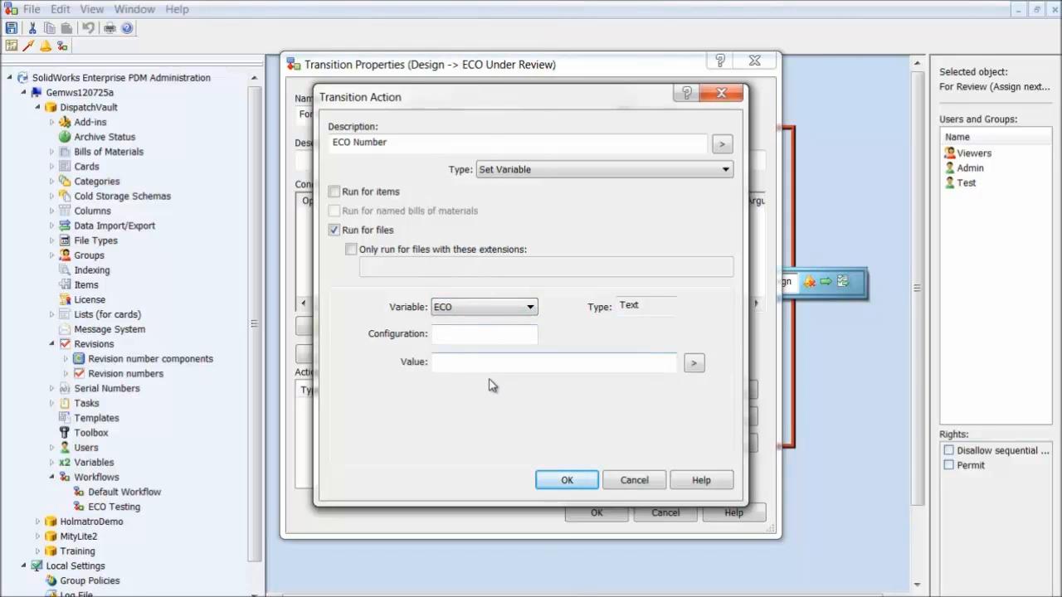
{"action": "left_click", "coordinate": [693, 361]}
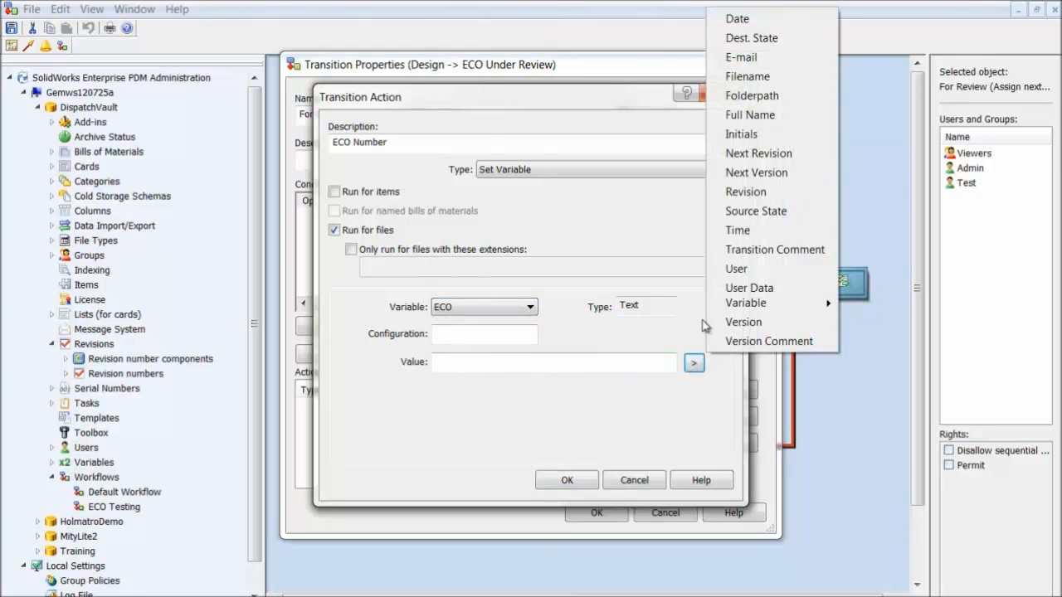
{"action": "left_click", "coordinate": [758, 152]}
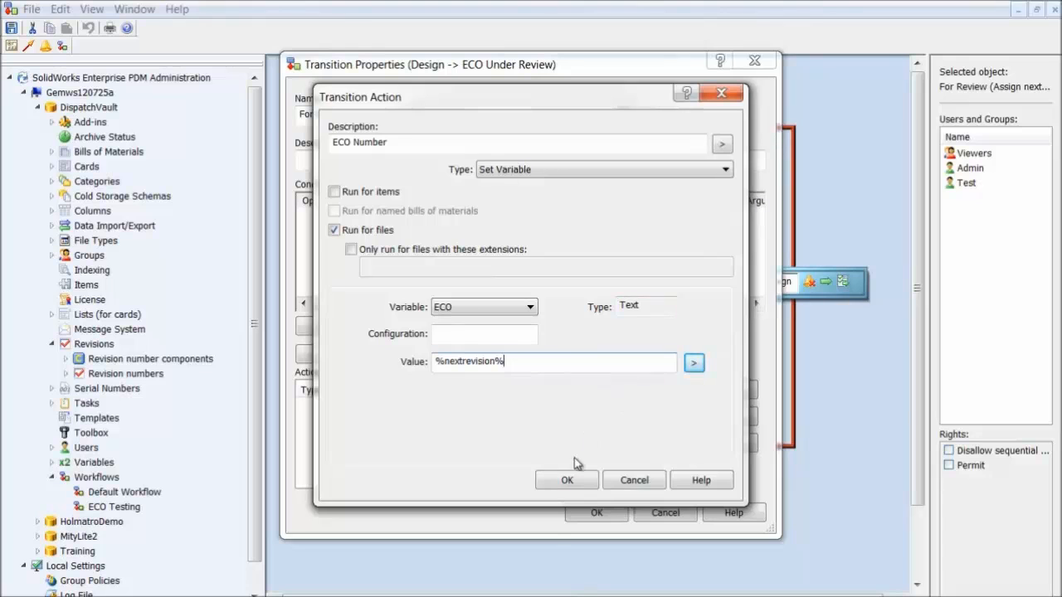
{"action": "left_click", "coordinate": [567, 480]}
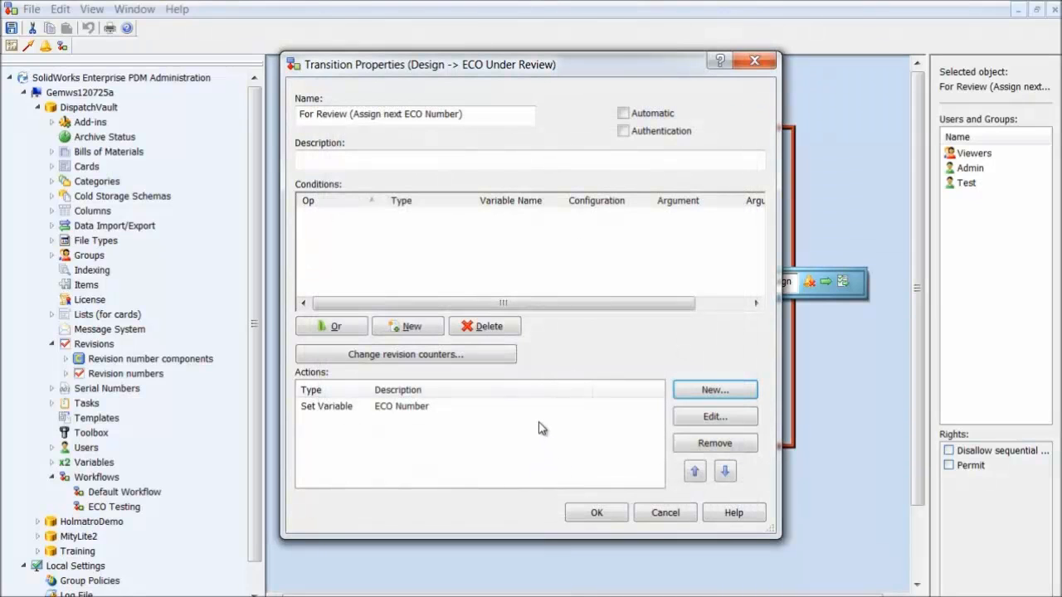
{"action": "mouse_move", "coordinate": [541, 426]}
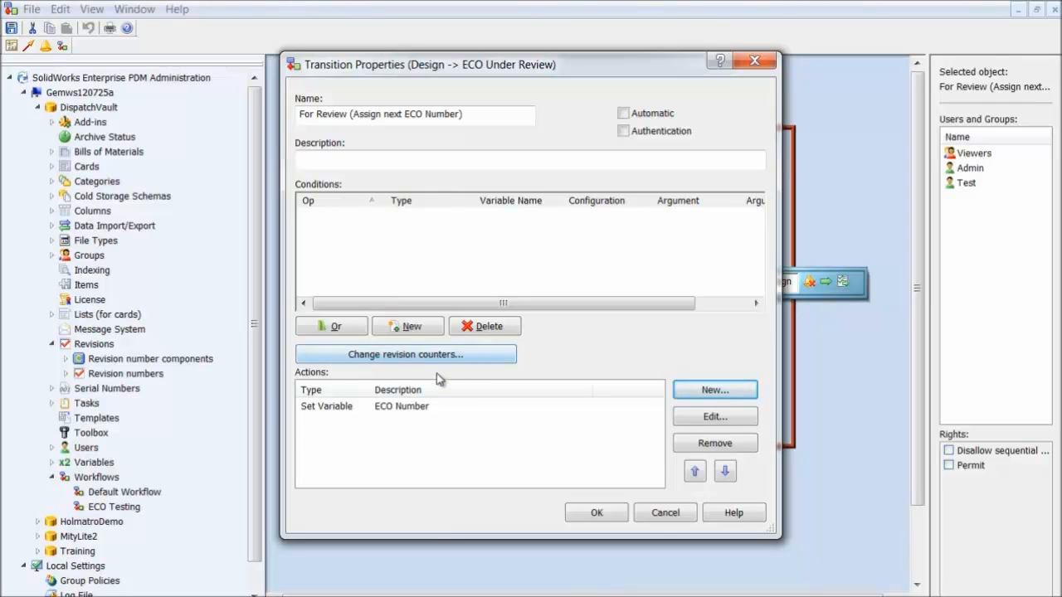
- Set the ECO Number Component revision counter to increment by 1 on this transition
{"action": "left_click", "coordinate": [407, 353]}
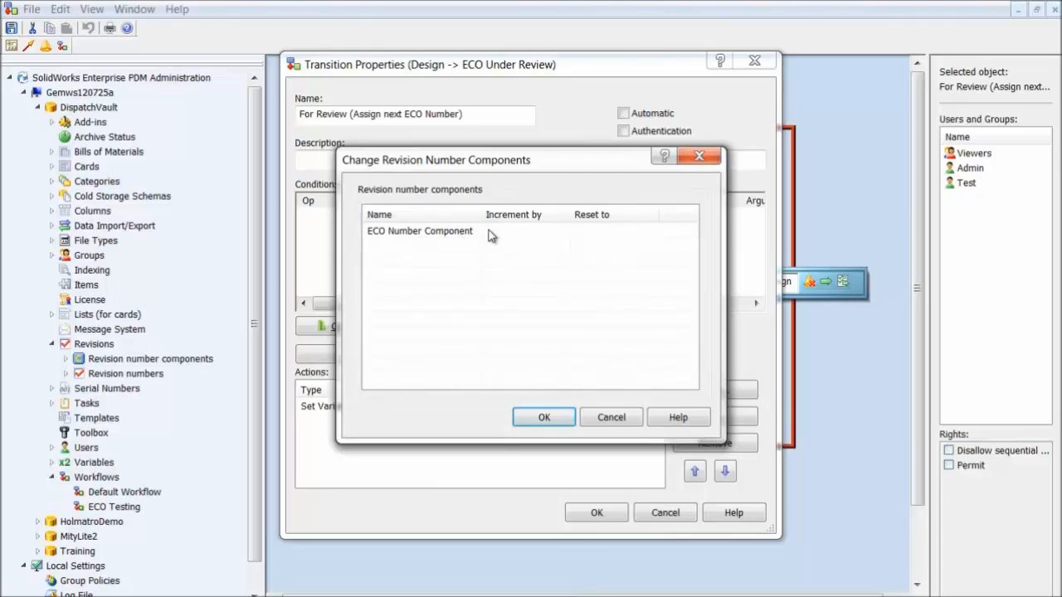
{"action": "left_click", "coordinate": [524, 231]}
{"action": "type", "text": "1"}
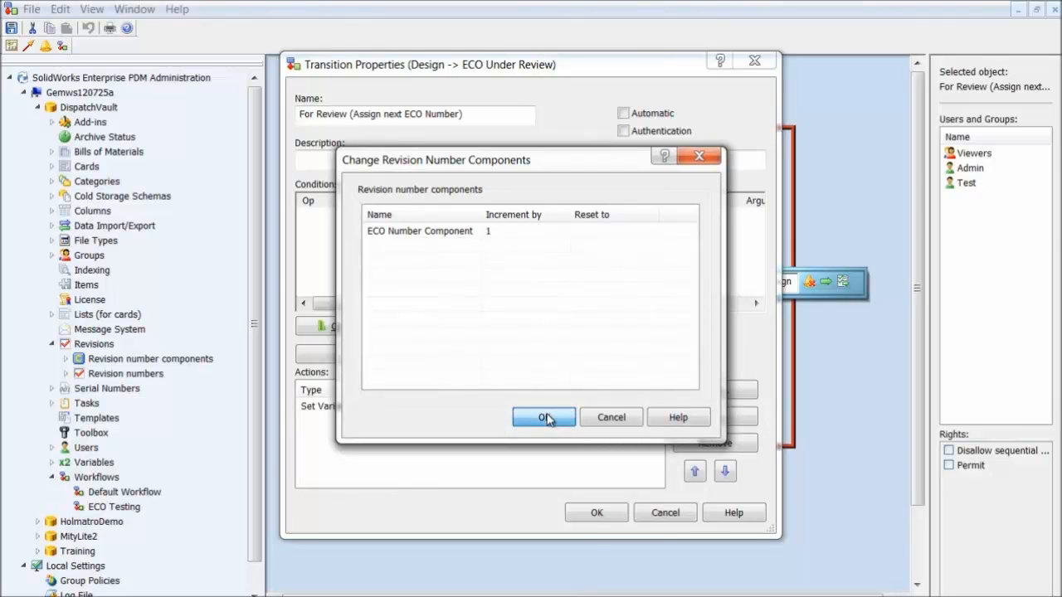
{"action": "left_click", "coordinate": [544, 418]}
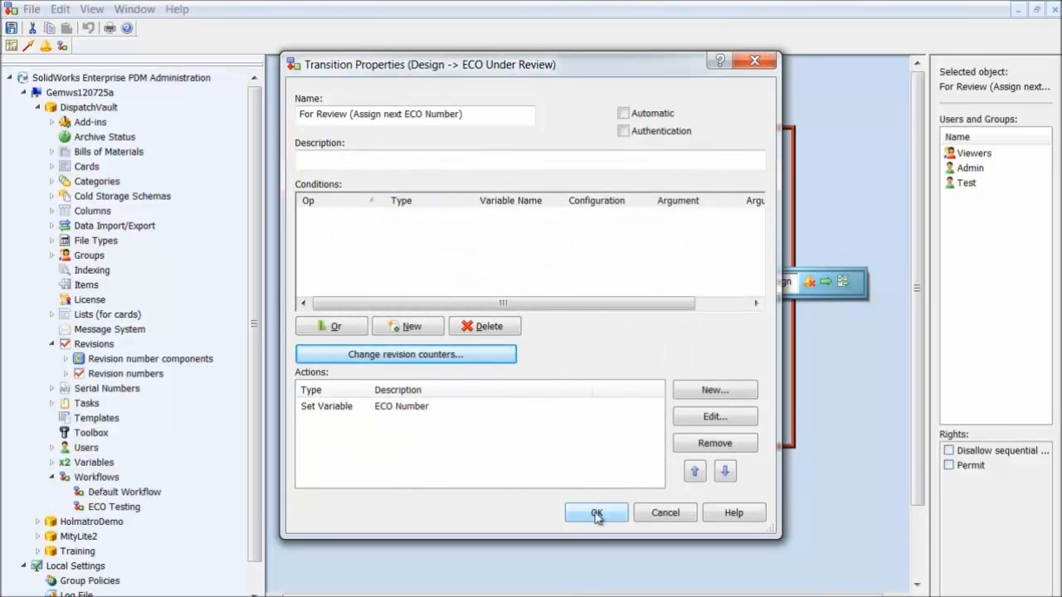
{"action": "mouse_move", "coordinate": [566, 348]}
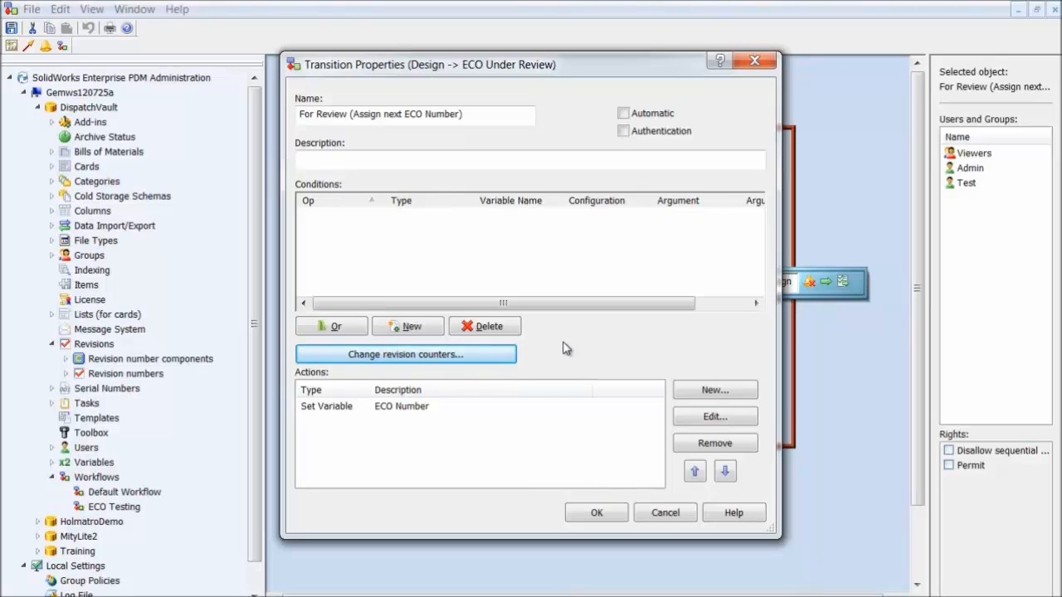
{"action": "mouse_move", "coordinate": [569, 349]}
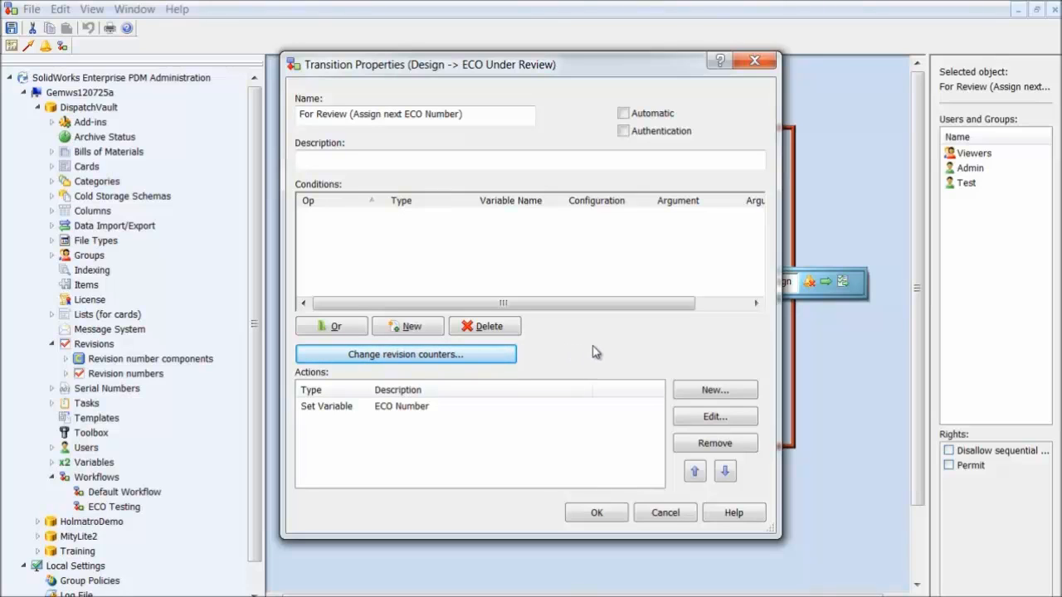
{"action": "mouse_move", "coordinate": [604, 490]}
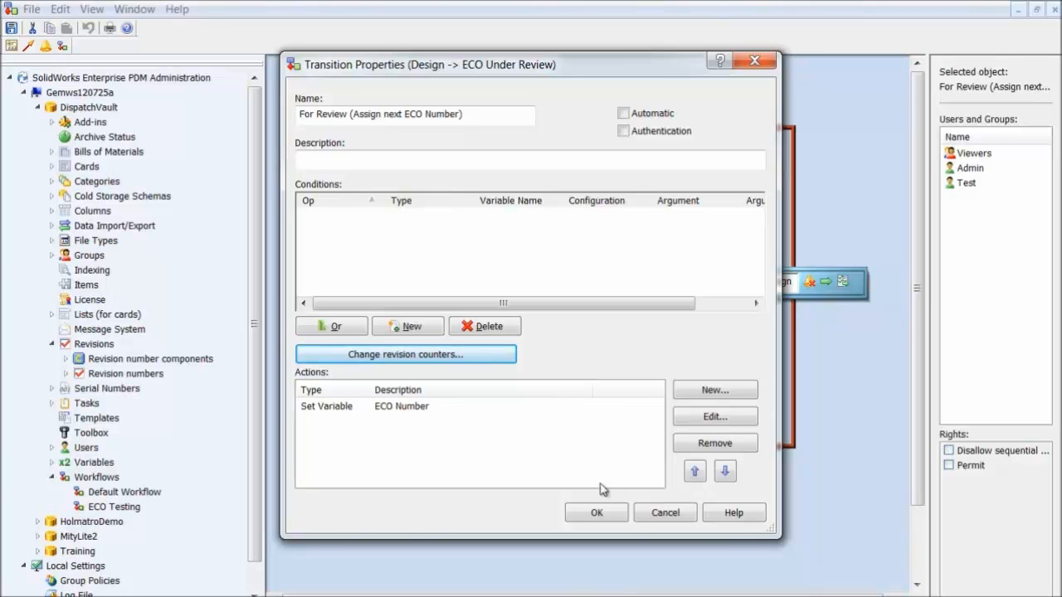
- Confirm the For Review transition properties
{"action": "left_click", "coordinate": [595, 512]}
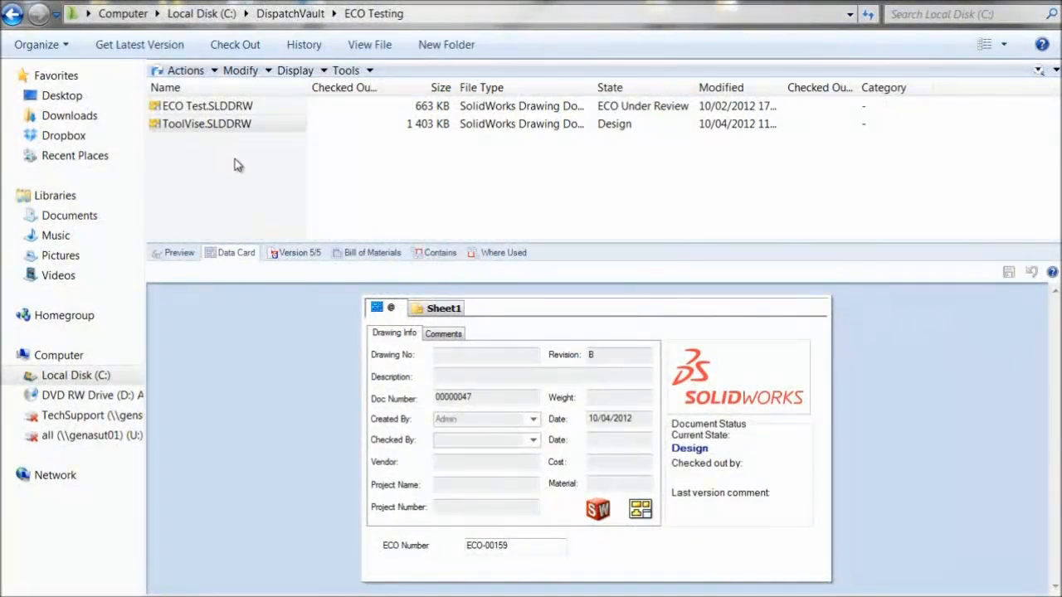
{"action": "mouse_move", "coordinate": [246, 161]}
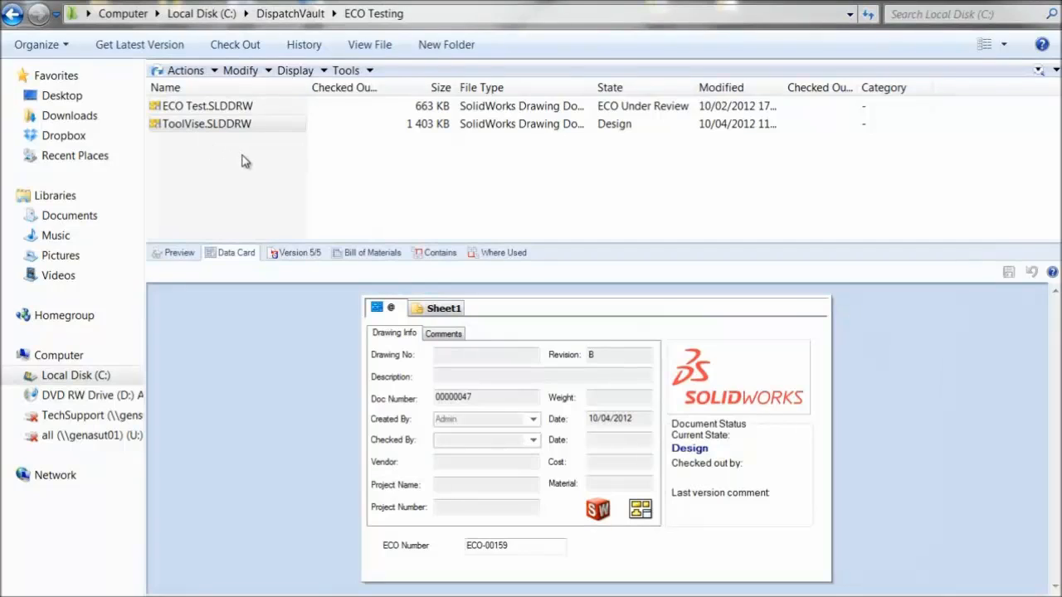
{"action": "mouse_move", "coordinate": [239, 159]}
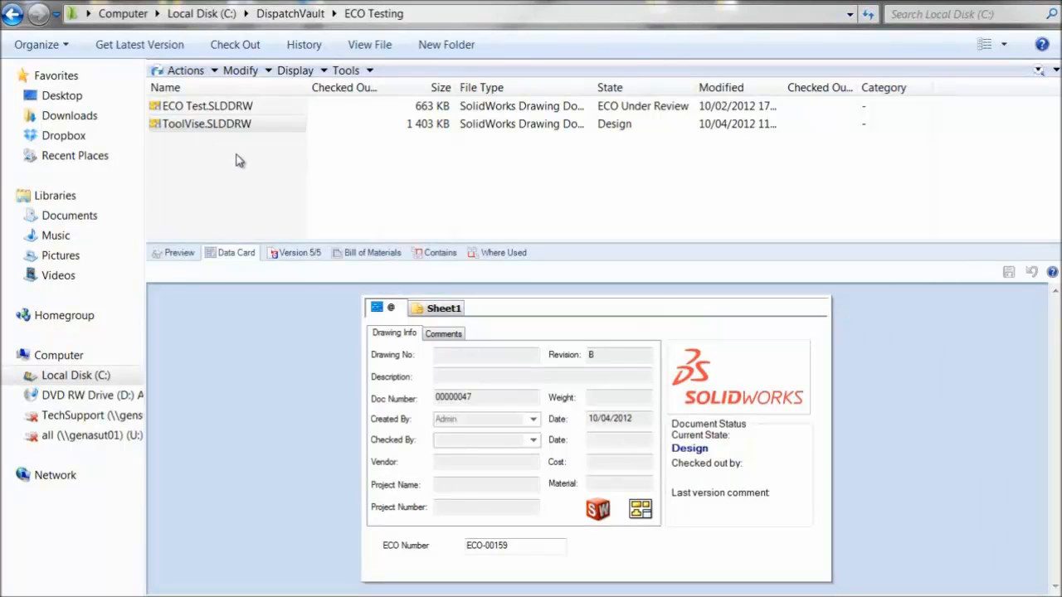
{"action": "mouse_move", "coordinate": [315, 192]}
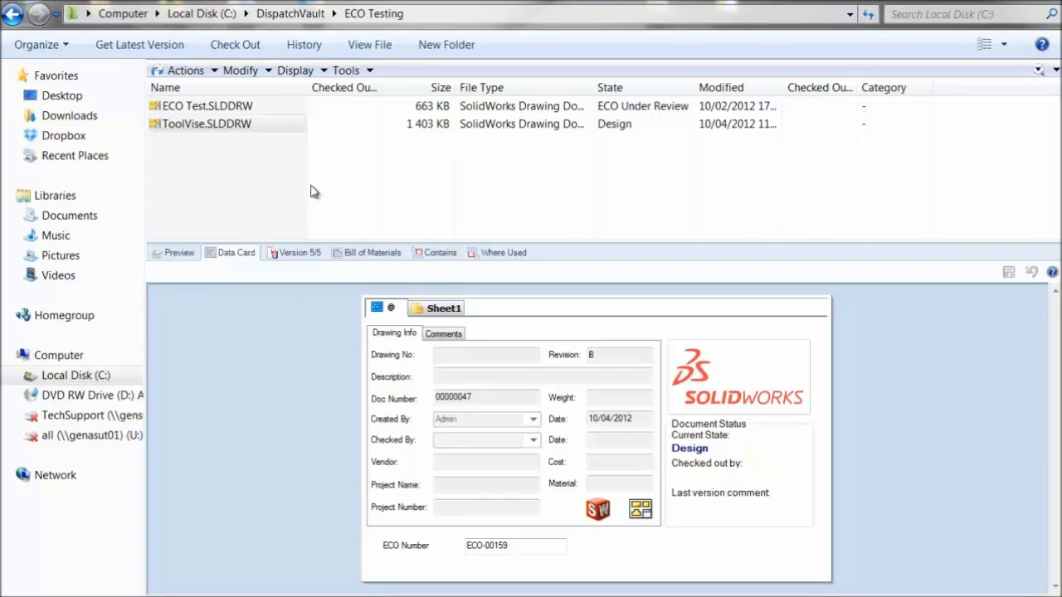
{"action": "mouse_move", "coordinate": [432, 548]}
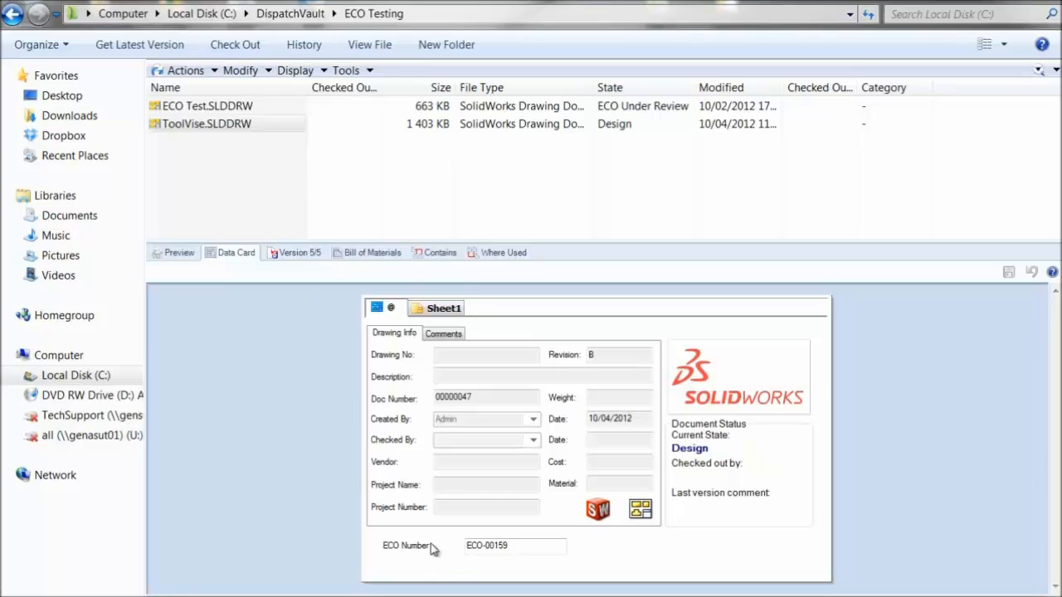
{"action": "left_click", "coordinate": [512, 546]}
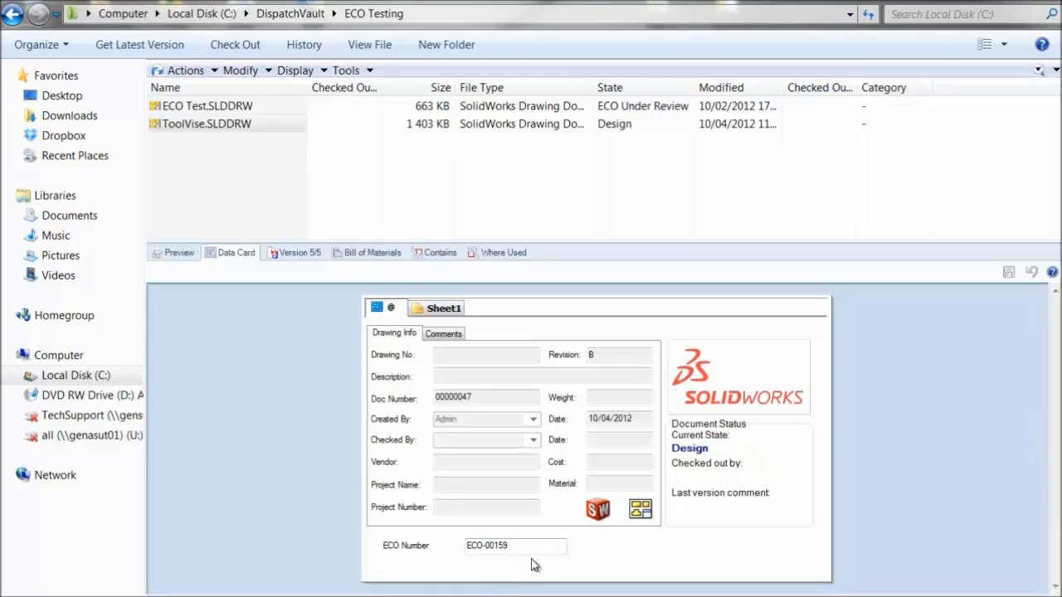
{"action": "left_click", "coordinate": [206, 123]}
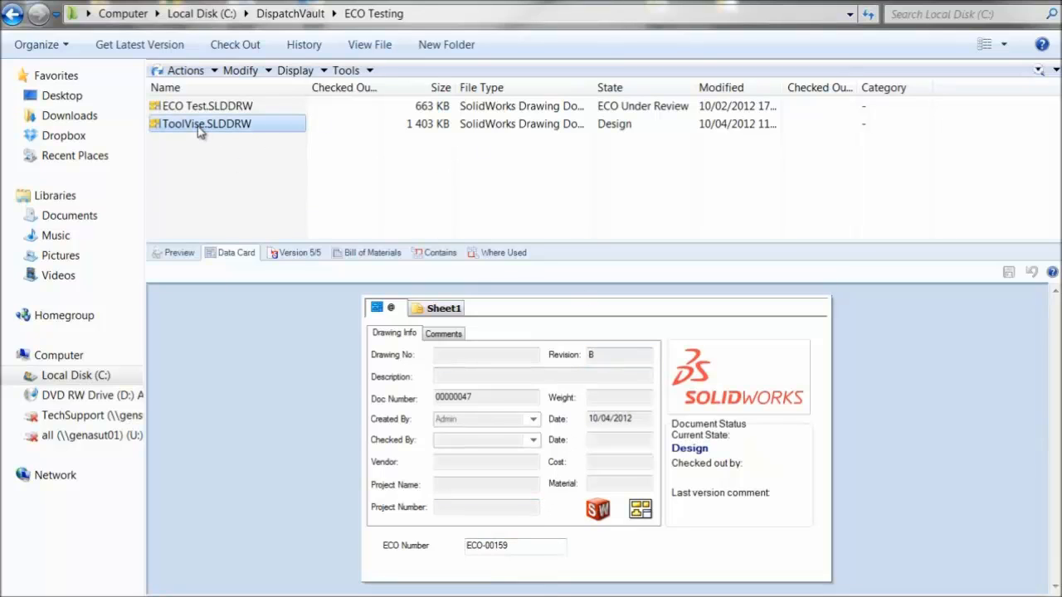
- Send ToolVise.SLDDRW through the For Review transition with comment 'Submit for review.'
{"action": "right_click", "coordinate": [199, 123]}
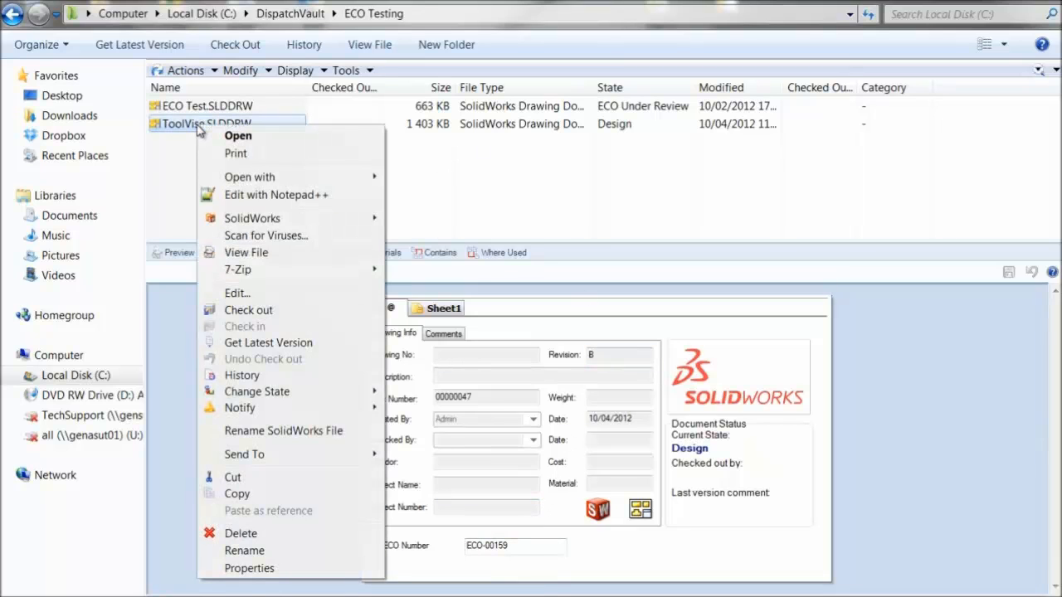
{"action": "mouse_move", "coordinate": [257, 391]}
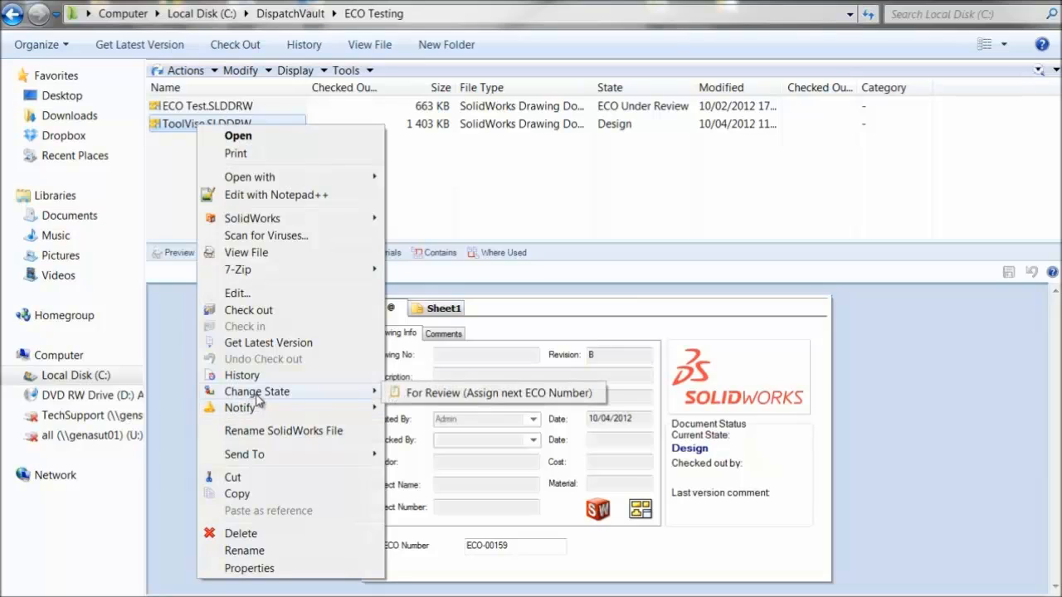
{"action": "mouse_move", "coordinate": [490, 393]}
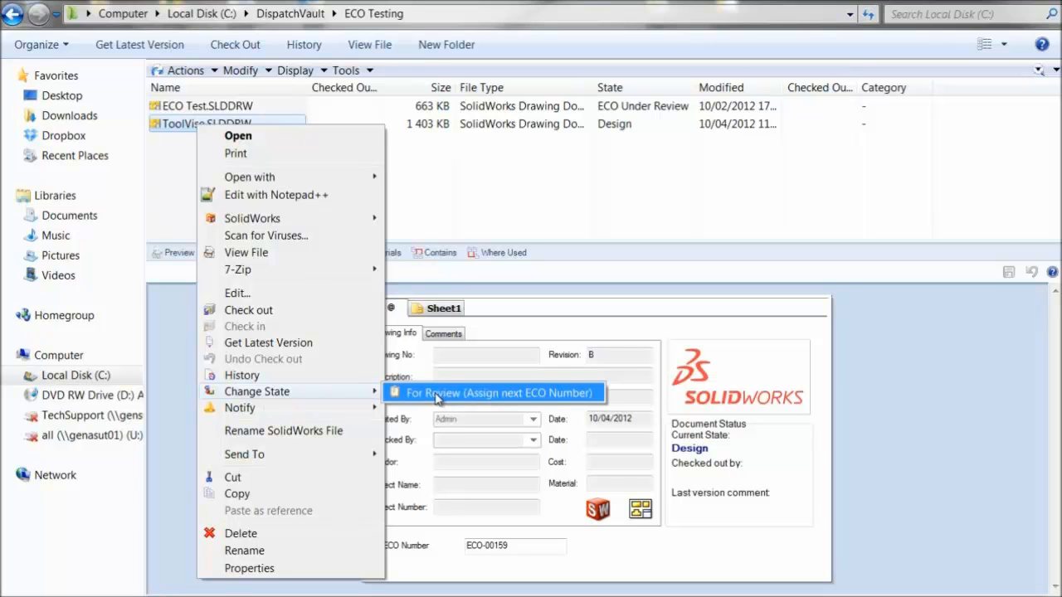
{"action": "left_click", "coordinate": [501, 391]}
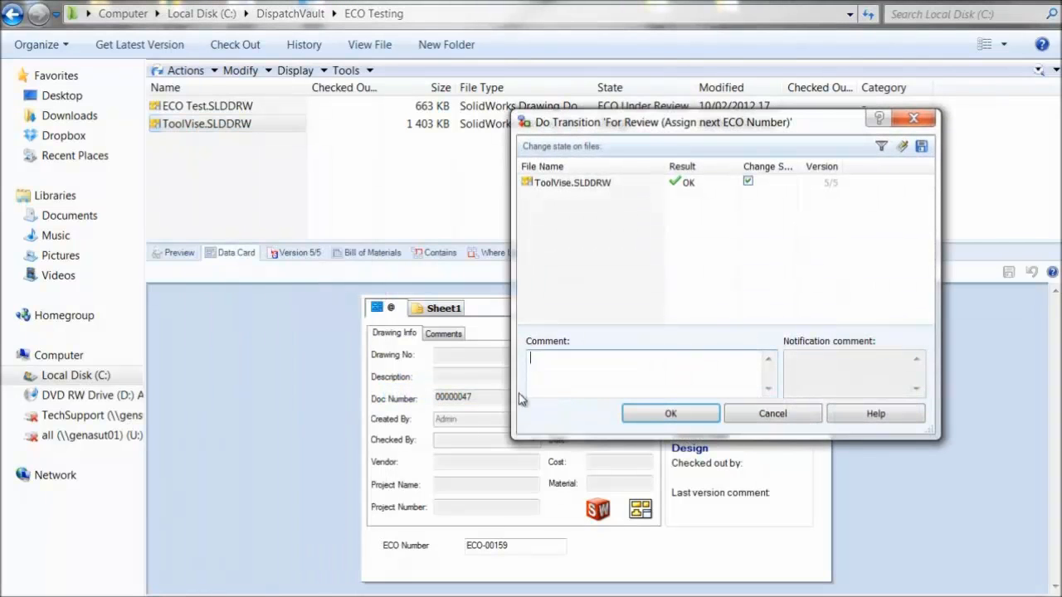
{"action": "type", "text": "s"}
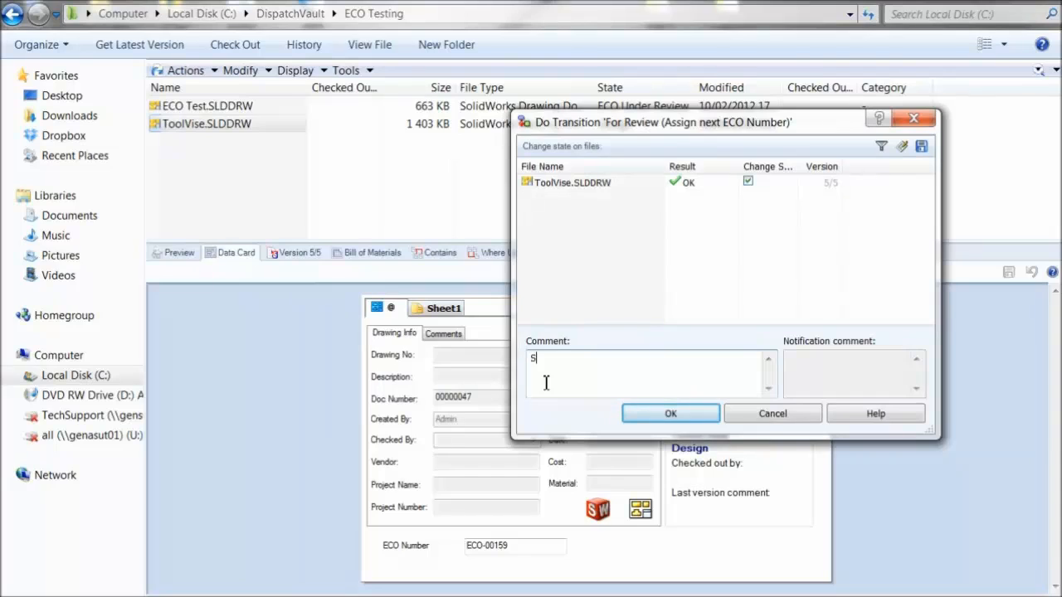
{"action": "type", "text": "Submit for"}
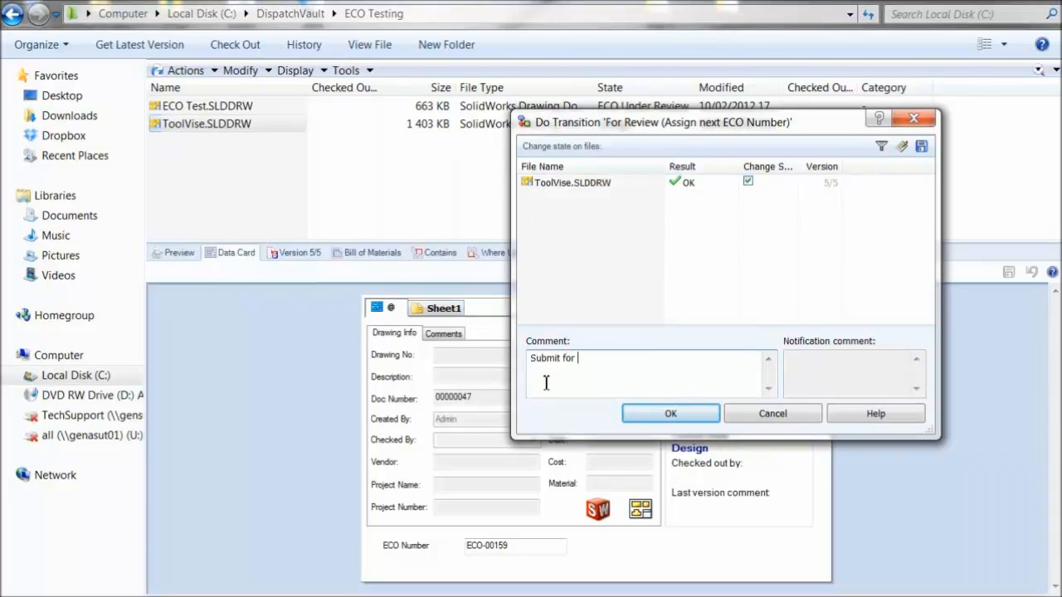
{"action": "type", "text": "review."}
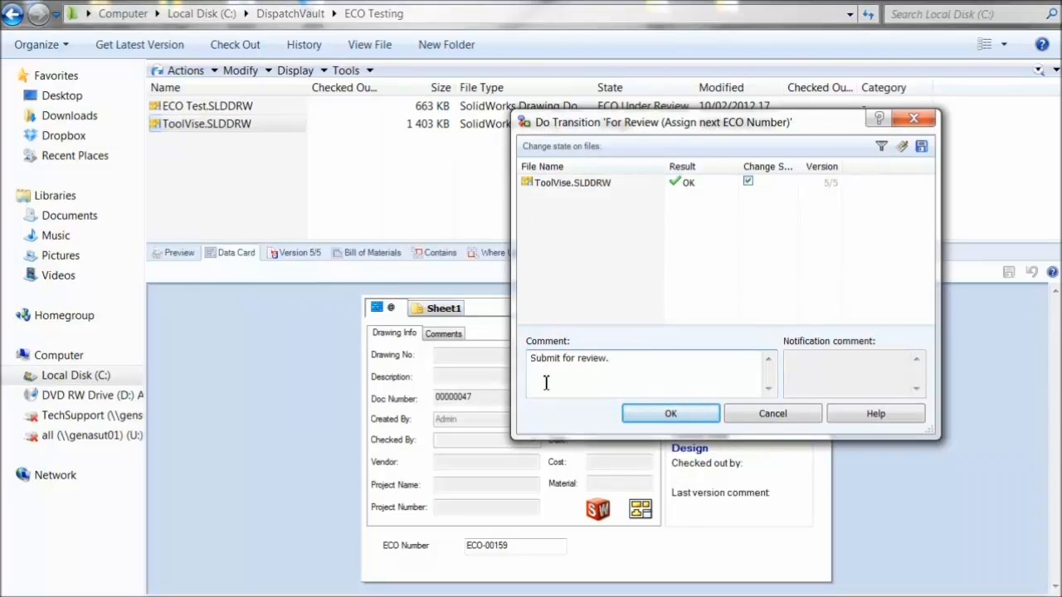
{"action": "left_click", "coordinate": [670, 413]}
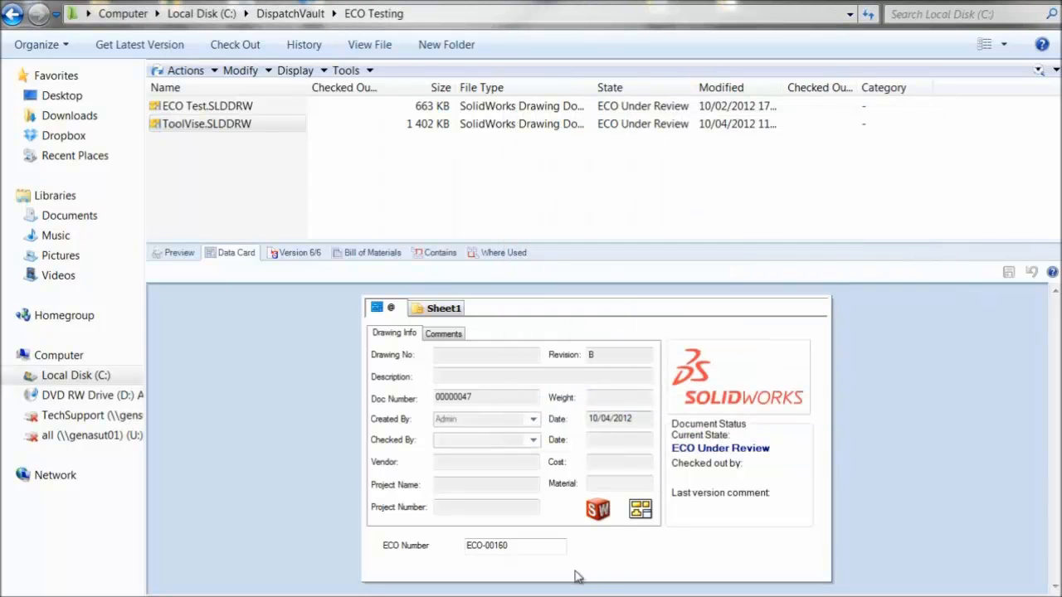
- Confirm the Do Transition dialog so ToolVise reaches ECO Under Review with ECO-00160
{"action": "left_click", "coordinate": [512, 546]}
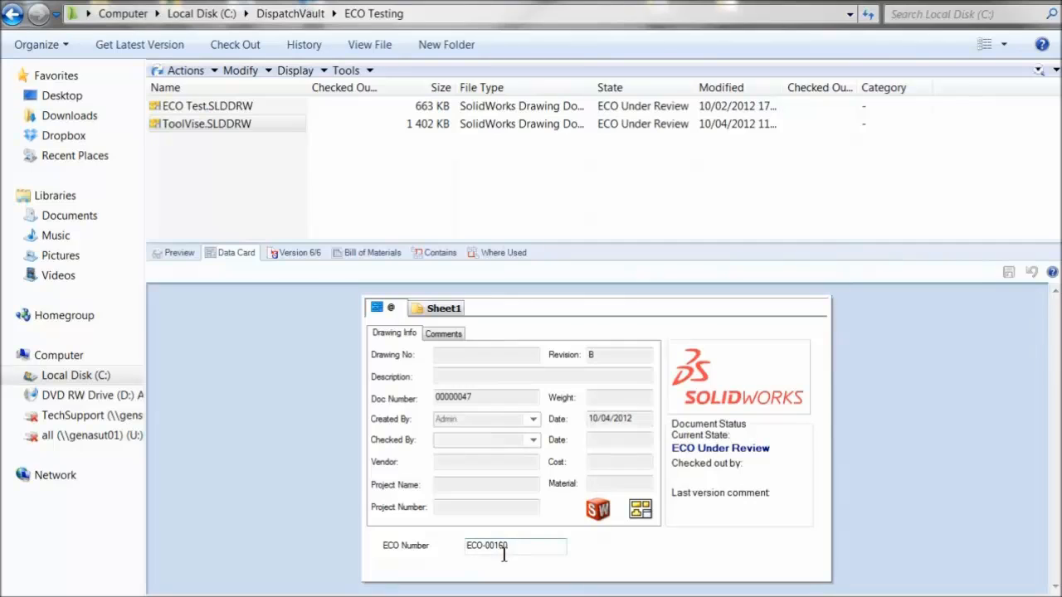